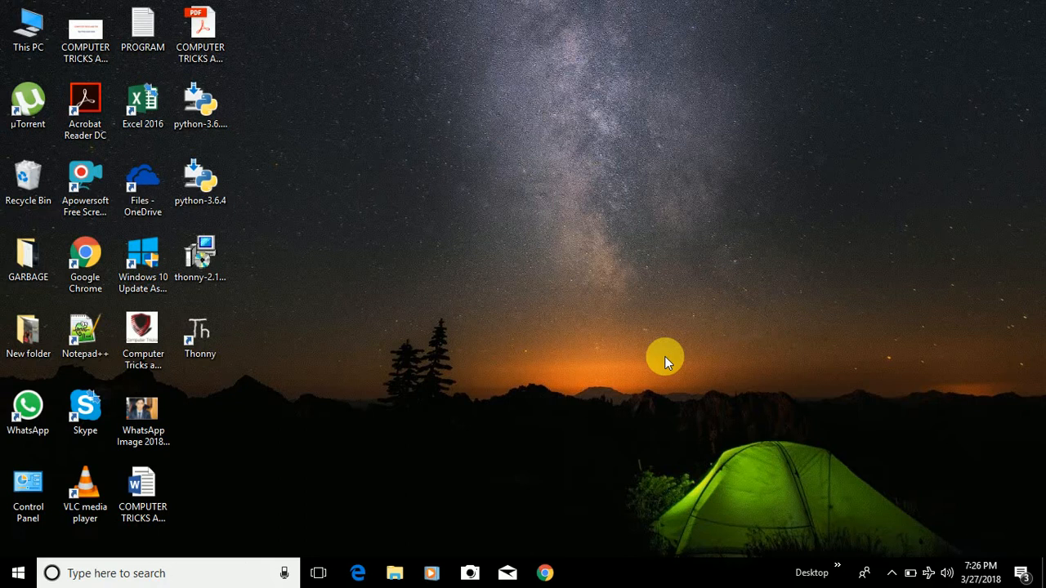
pyautogui.moveTo(180, 94)
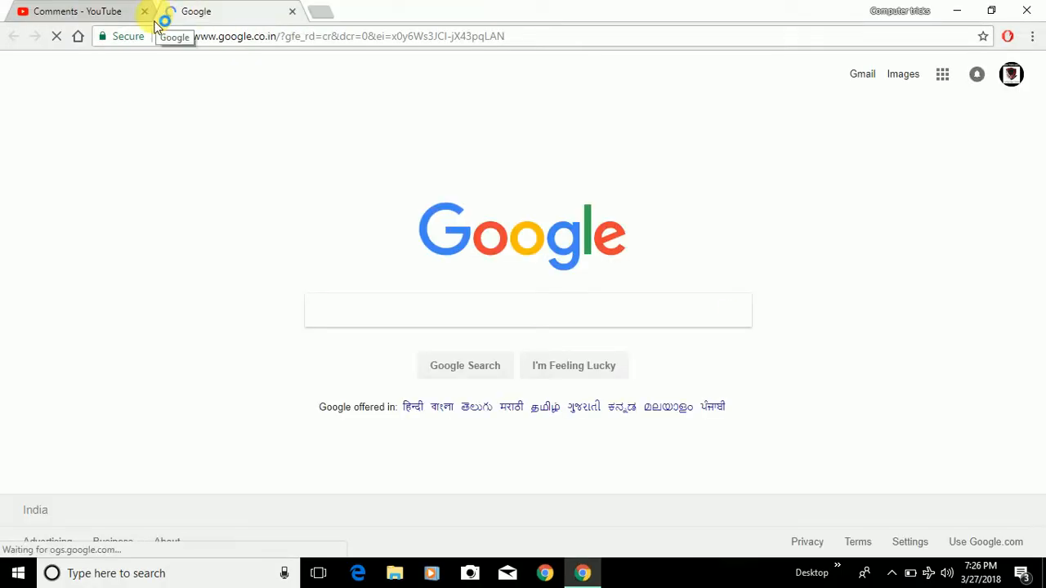
# Close the YouTube tab and search Google for 'edit pdf file online'.
pyautogui.click(144, 11)
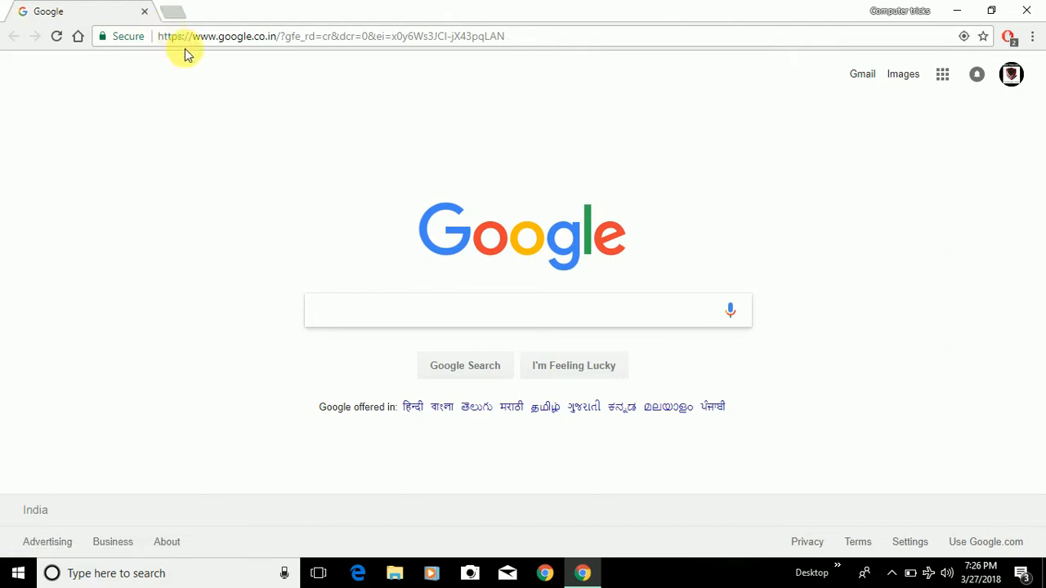
pyautogui.click(527, 310)
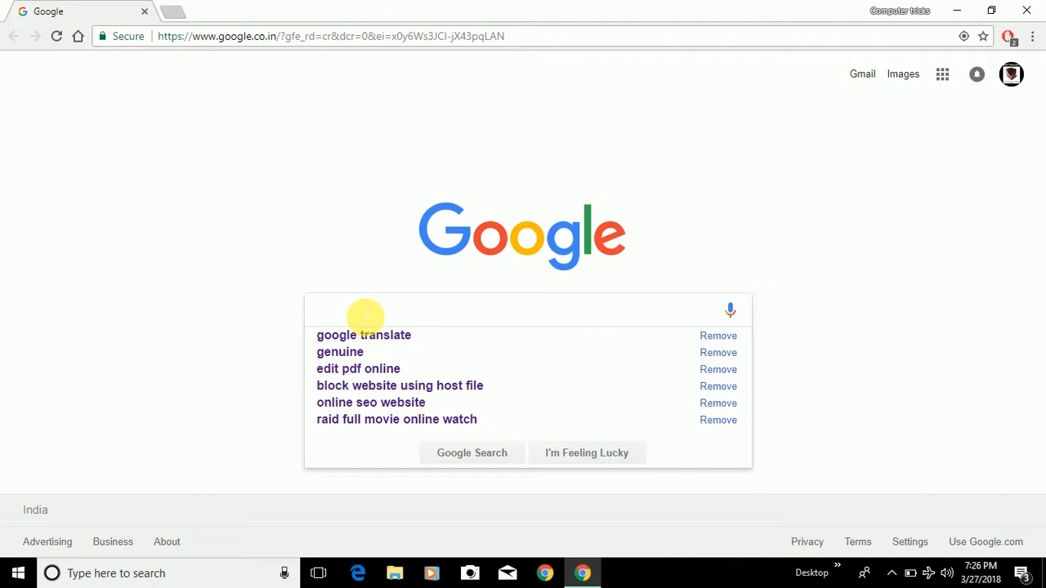
pyautogui.write('ed')
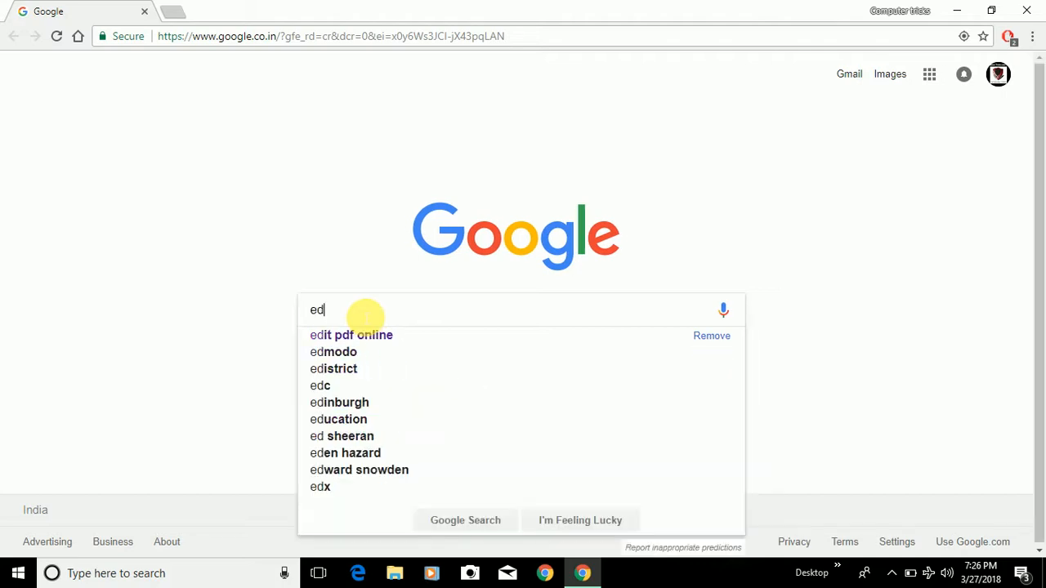
pyautogui.write('it pdf fil')
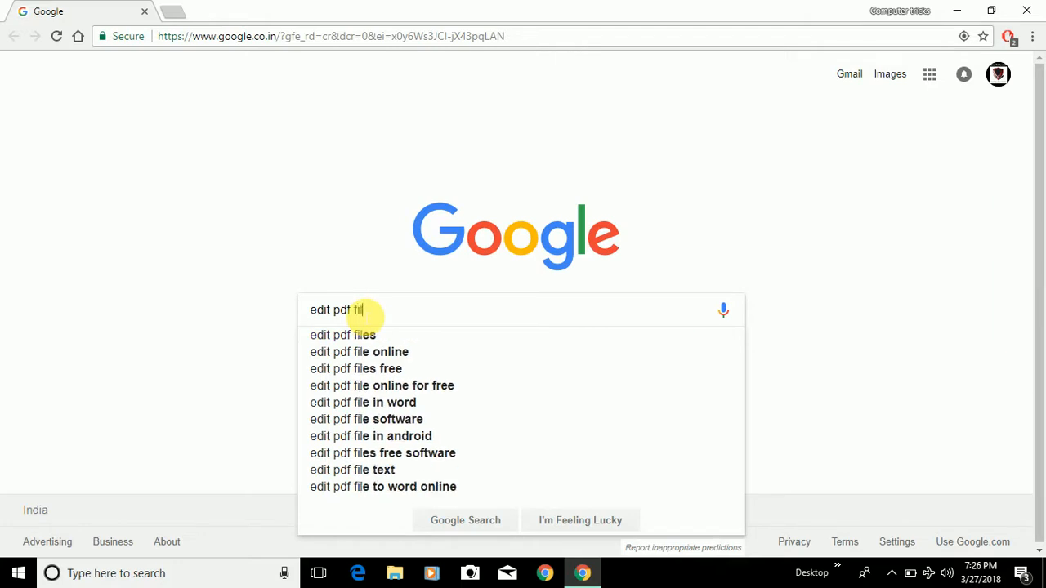
pyautogui.write('e online')
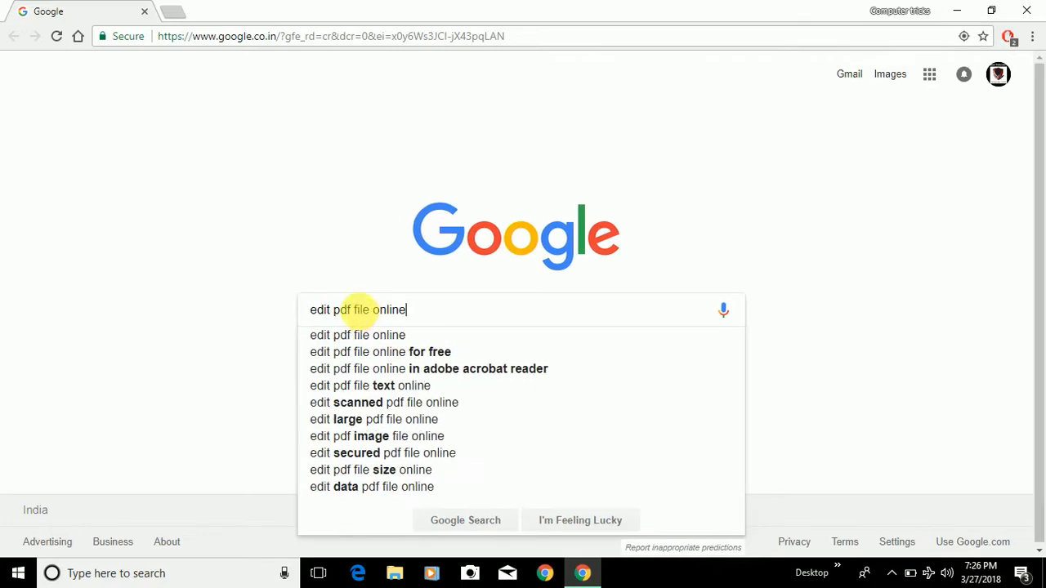
pyautogui.press('Return')
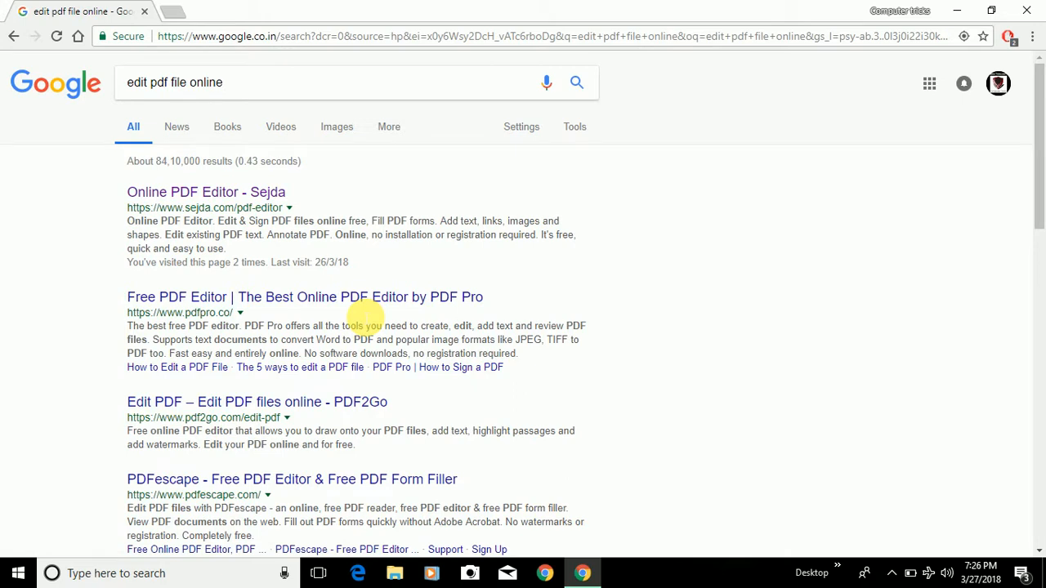
pyautogui.moveTo(219, 192)
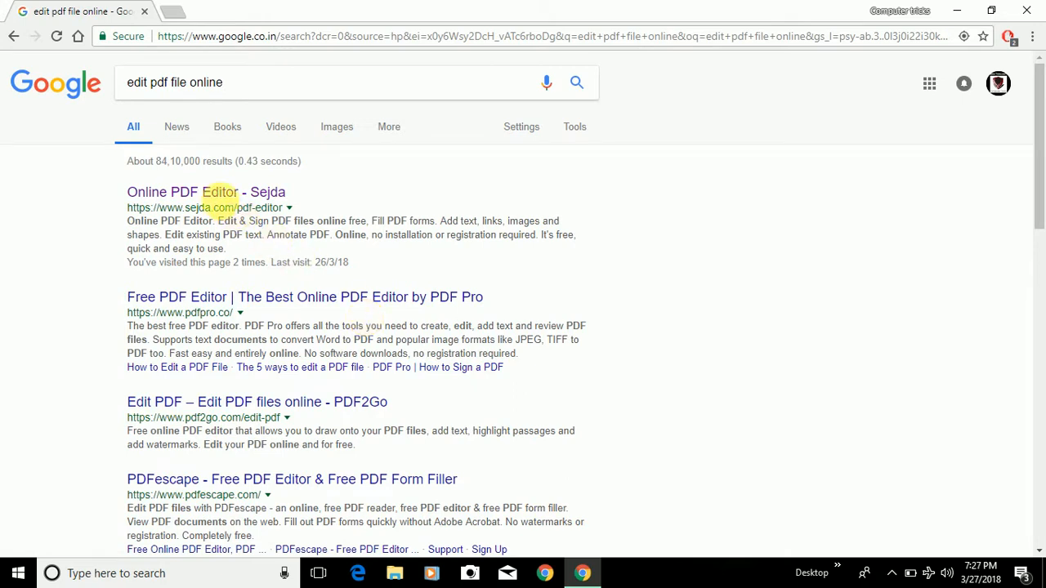
pyautogui.moveTo(221, 192)
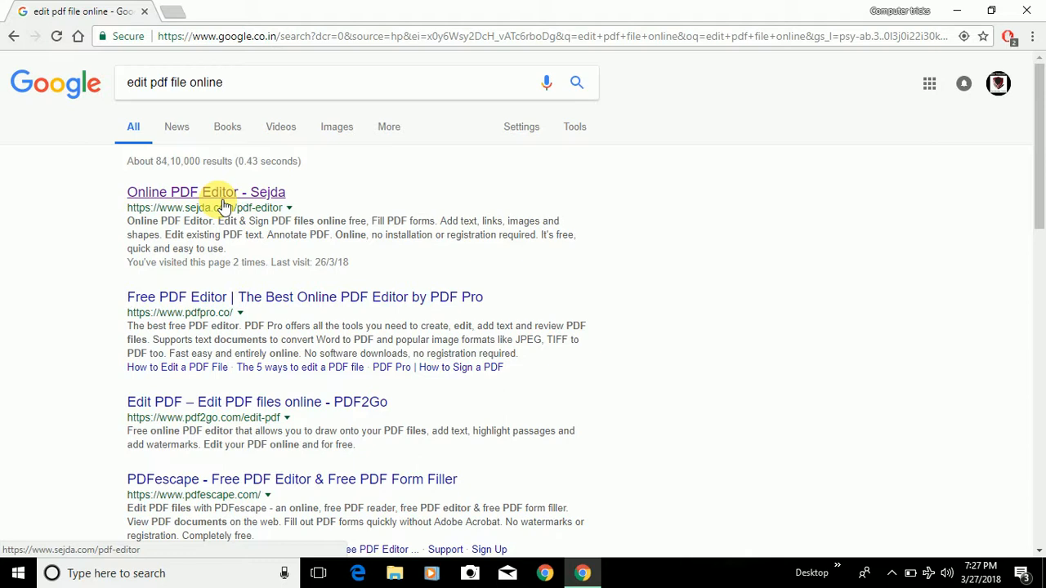
pyautogui.moveTo(122, 200)
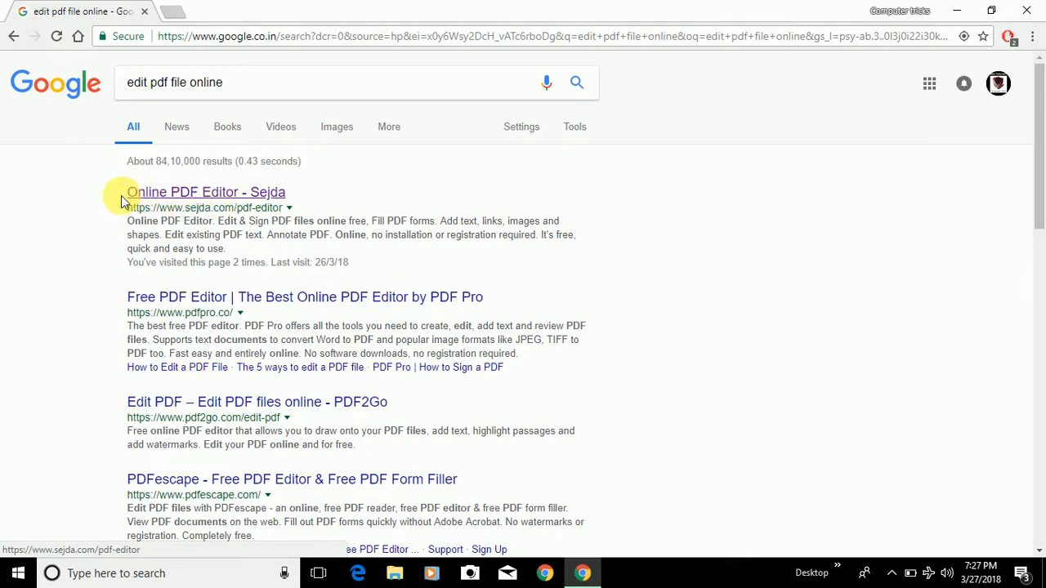
pyautogui.moveTo(172, 197)
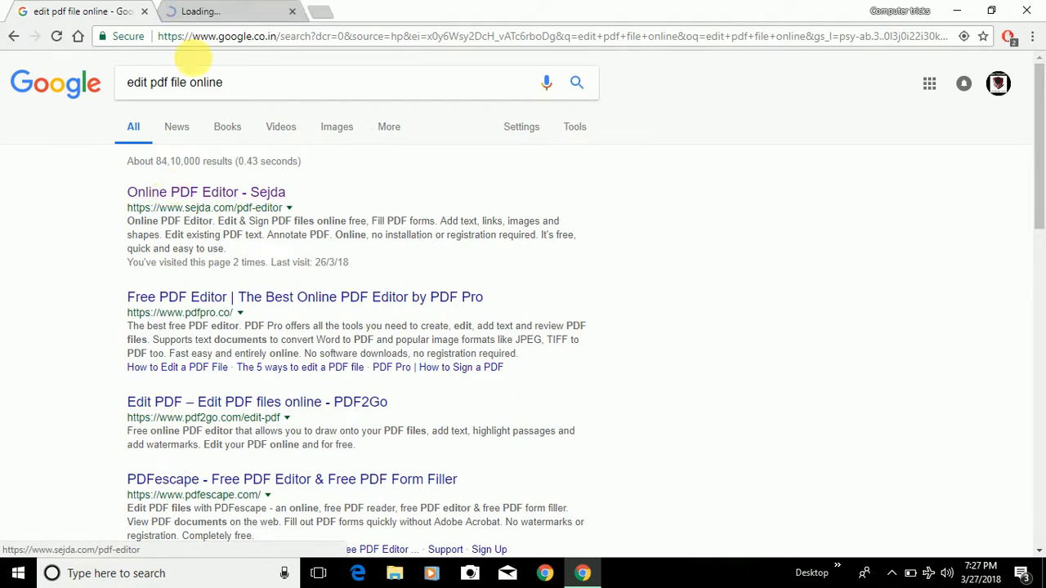
# Switch to the Sejda editor page and start the Upload PDF file chooser.
pyautogui.click(206, 191)
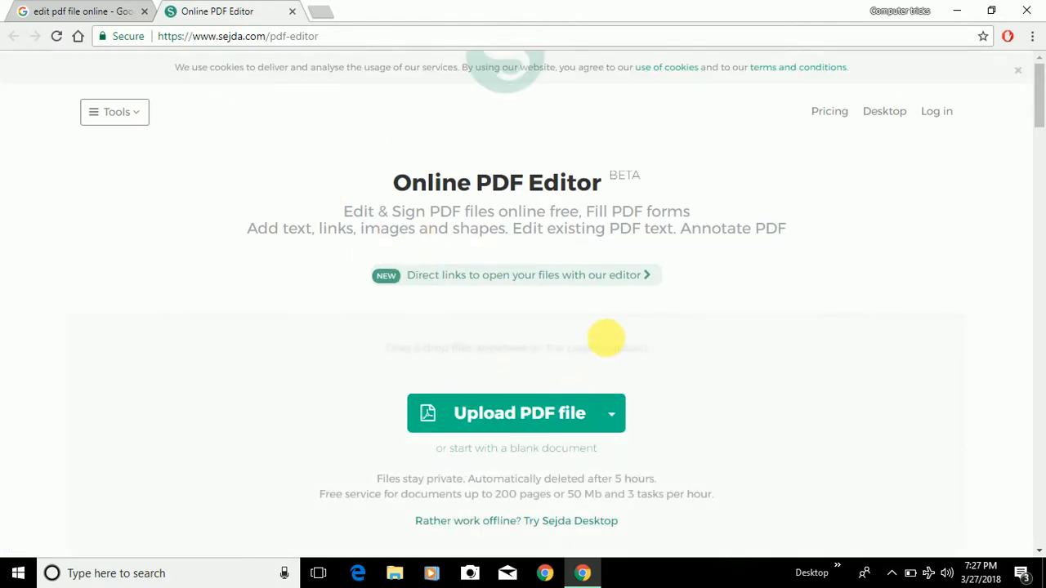
pyautogui.moveTo(560, 184)
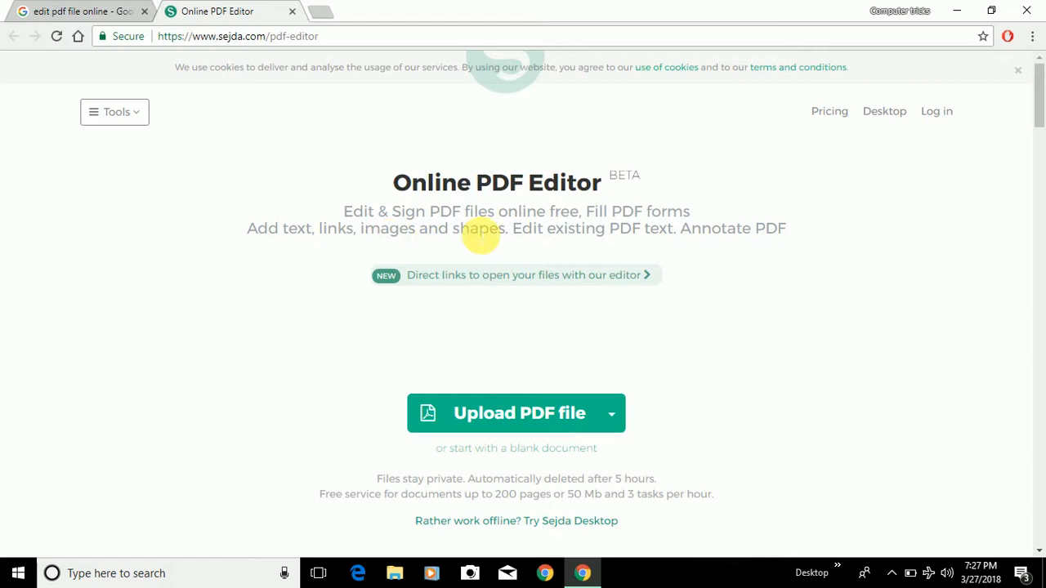
pyautogui.moveTo(658, 228)
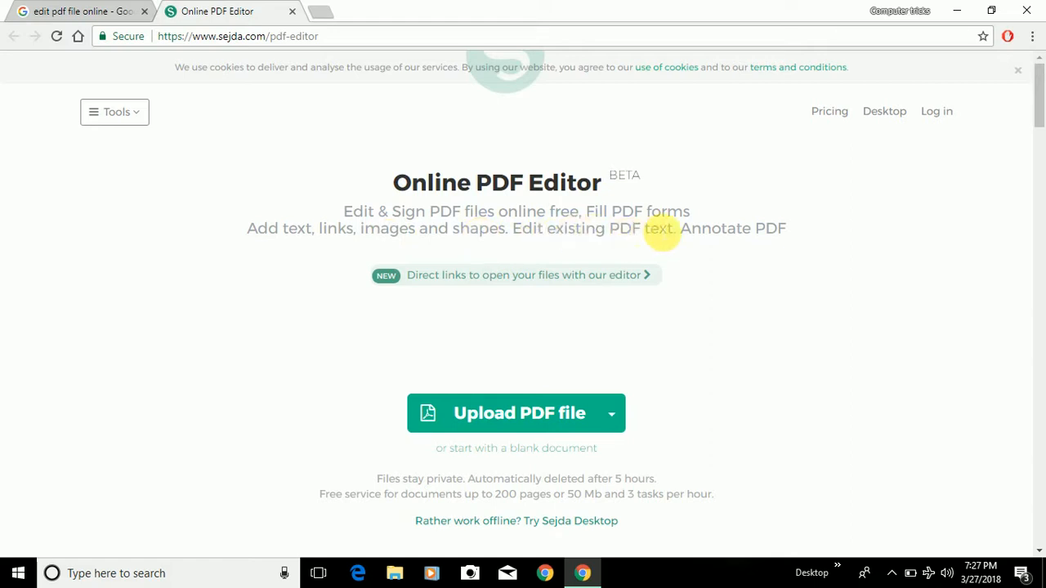
pyautogui.moveTo(750, 228)
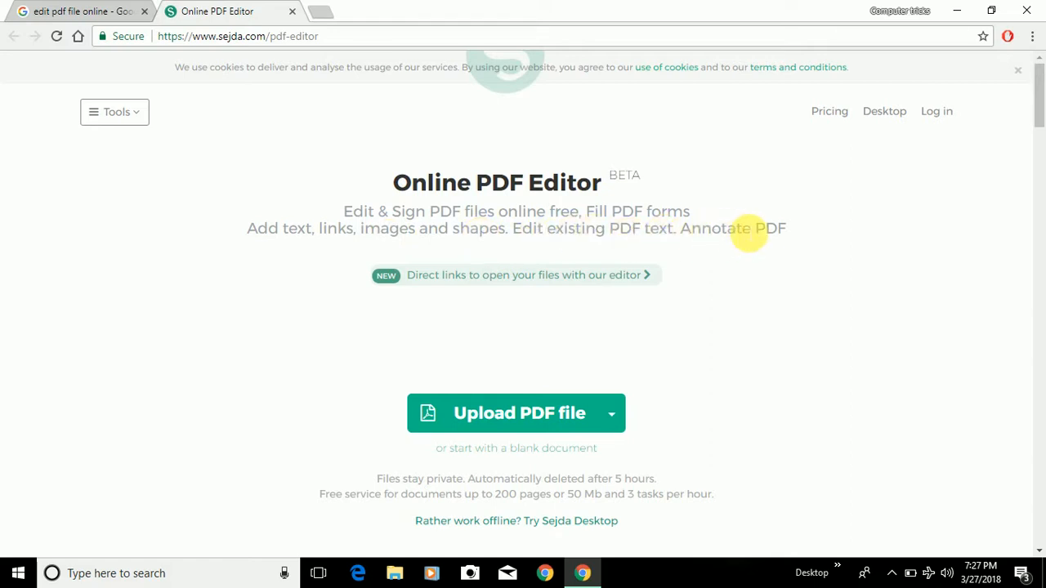
pyautogui.moveTo(561, 312)
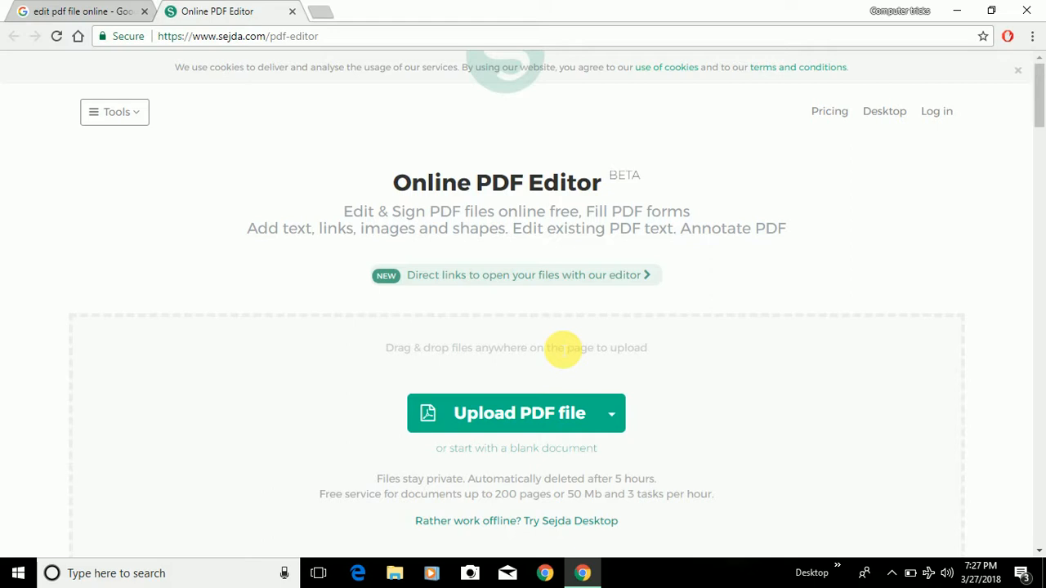
pyautogui.moveTo(520, 413)
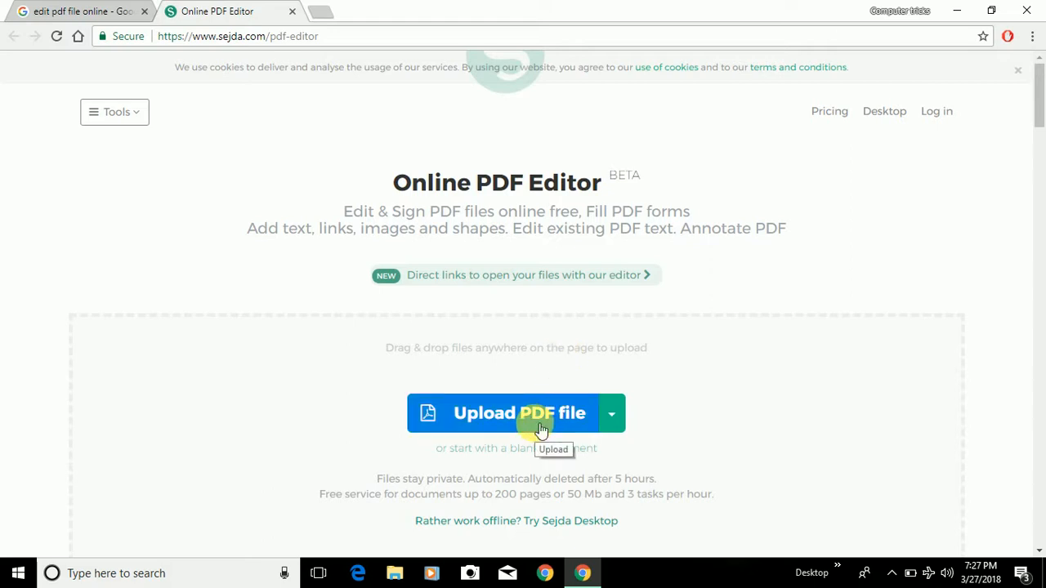
pyautogui.moveTo(495, 421)
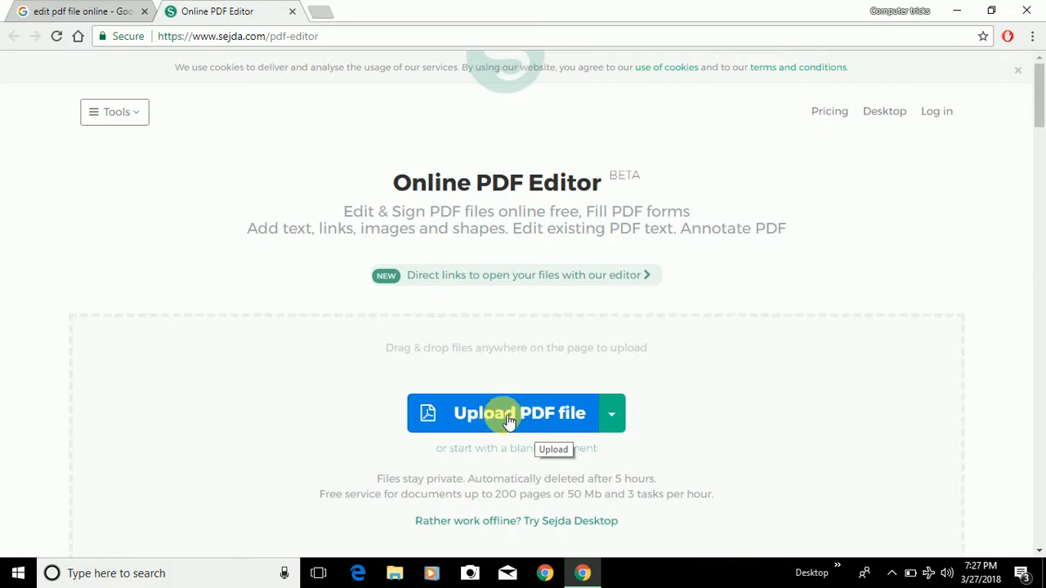
pyautogui.moveTo(434, 371)
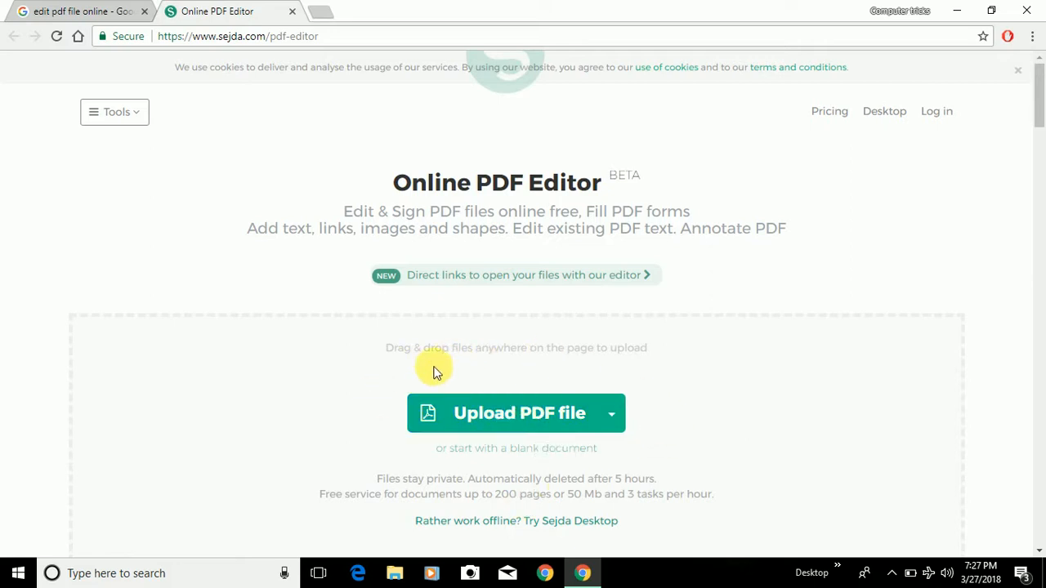
pyautogui.moveTo(515, 414)
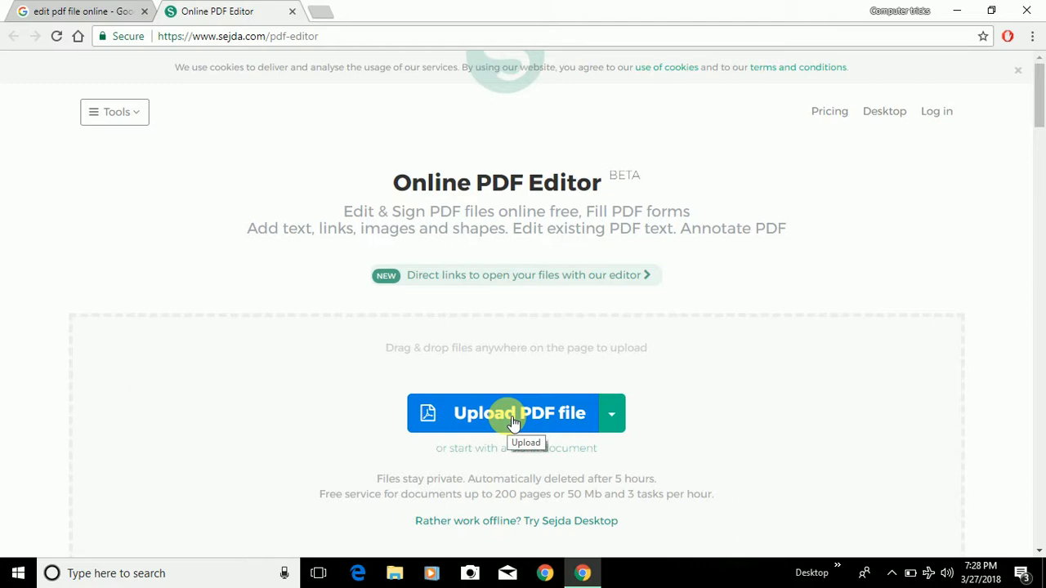
pyautogui.click(519, 413)
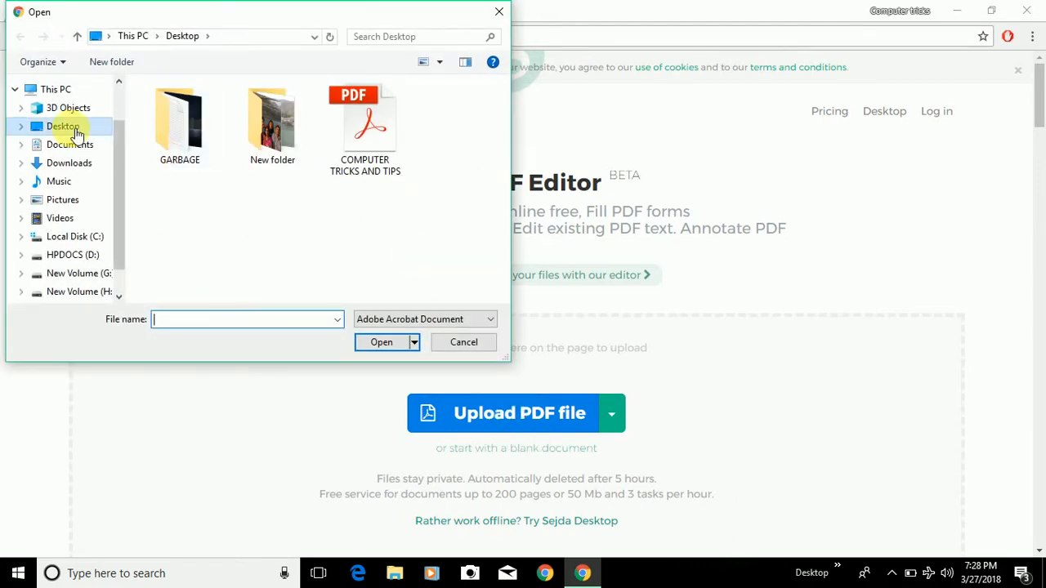
# Choose the COMPUTER TRICKS AND TIPS PDF from the Desktop folder.
pyautogui.click(364, 127)
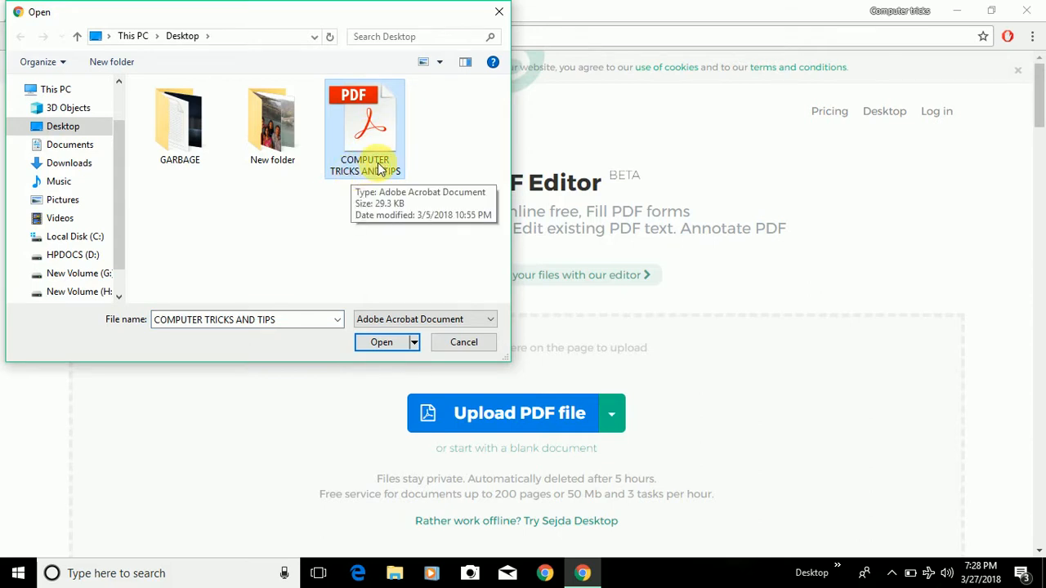
pyautogui.click(381, 342)
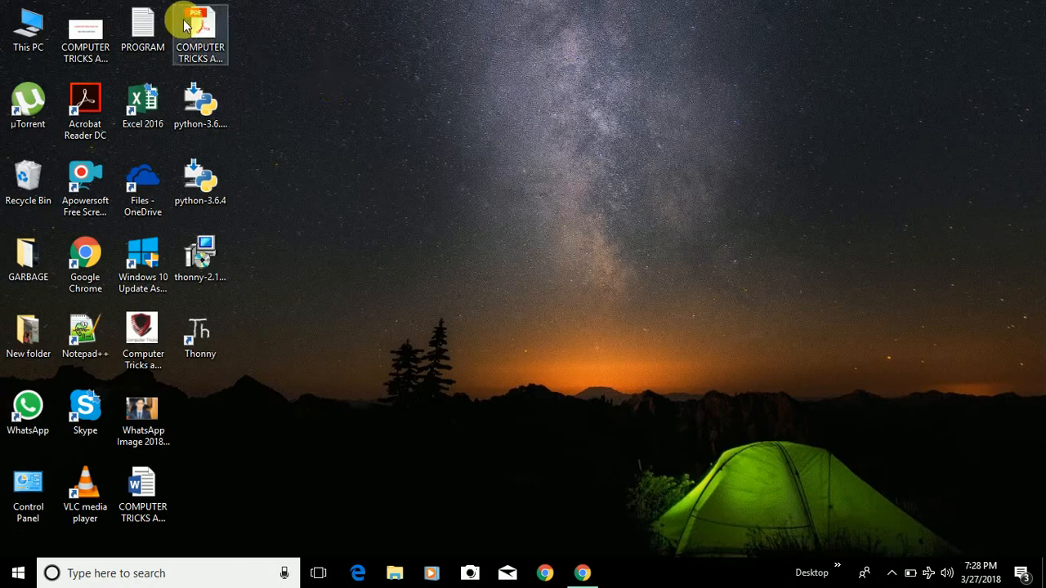
# View the original COMPUTER TRICKS AND TIPS title in Acrobat Reader, then return to Chrome.
pyautogui.doubleClick(200, 24)
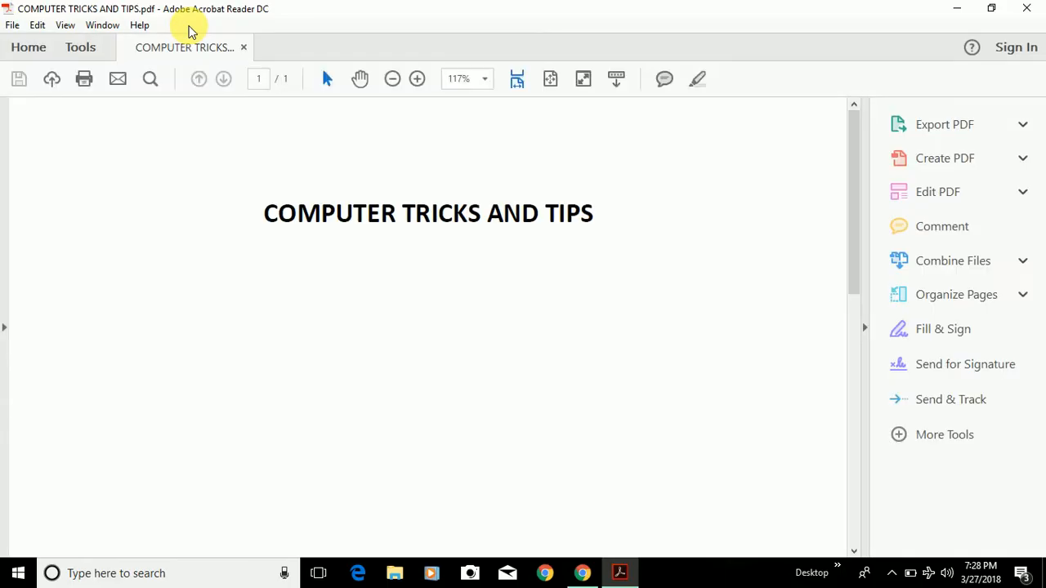
pyautogui.moveTo(288, 219)
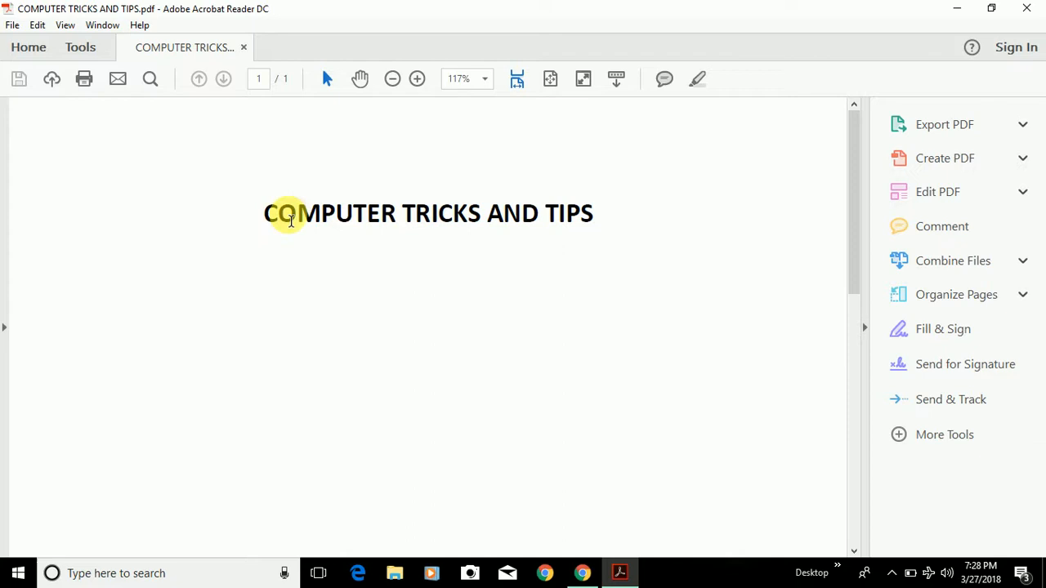
pyautogui.tripleClick(428, 214)
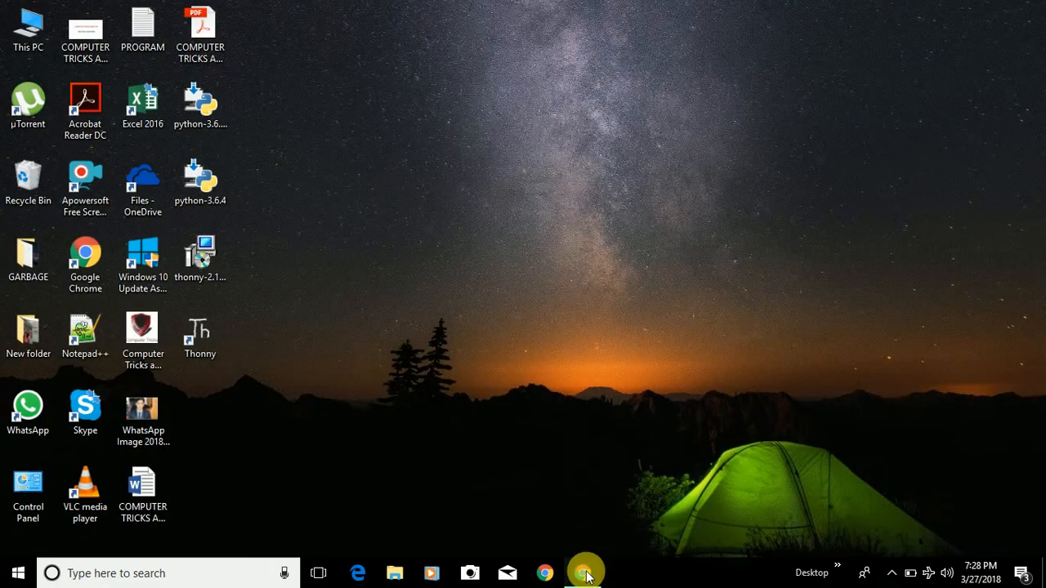
pyautogui.click(584, 572)
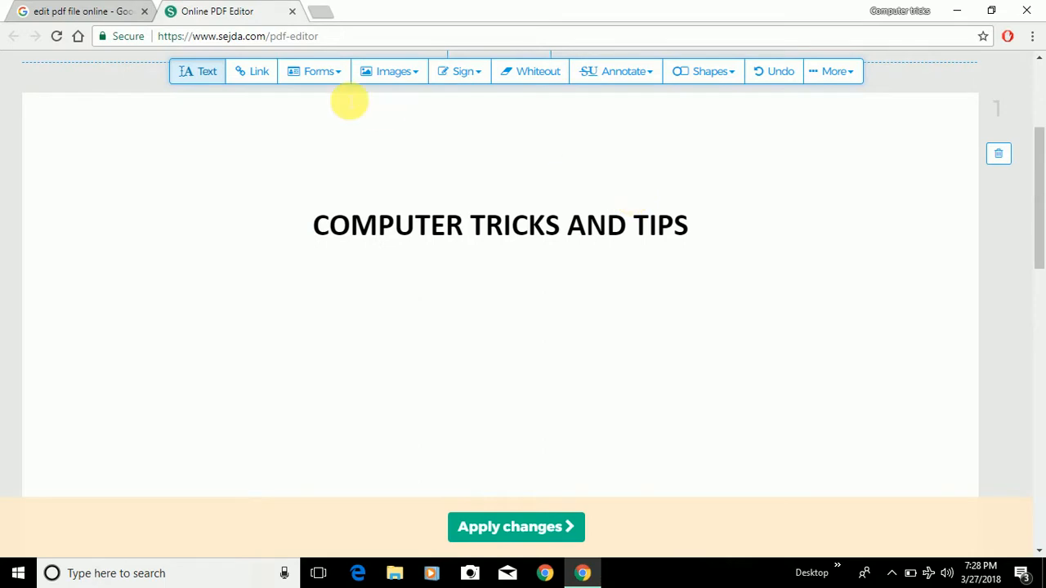
pyautogui.moveTo(255, 73)
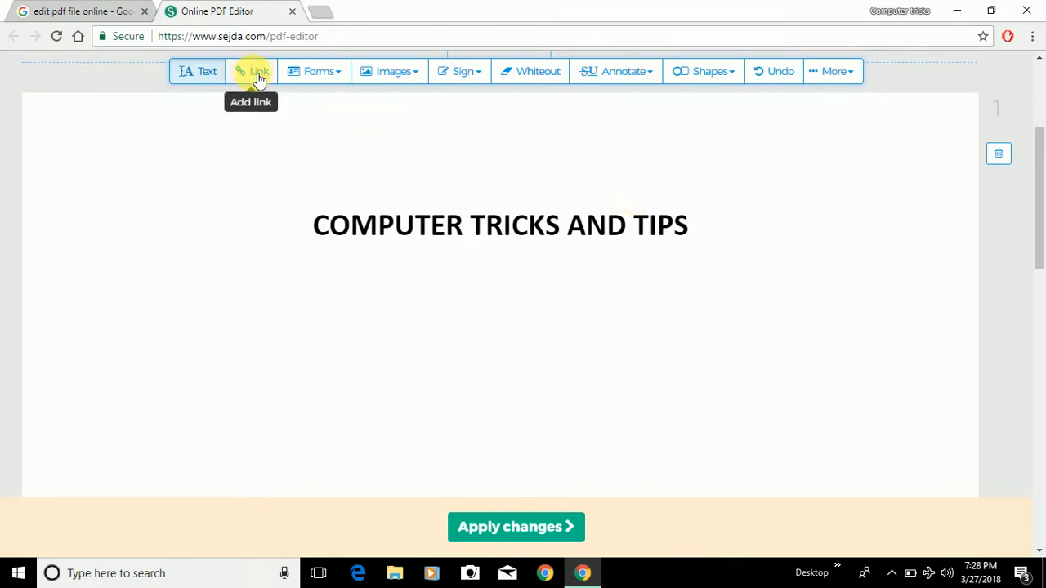
pyautogui.moveTo(394, 71)
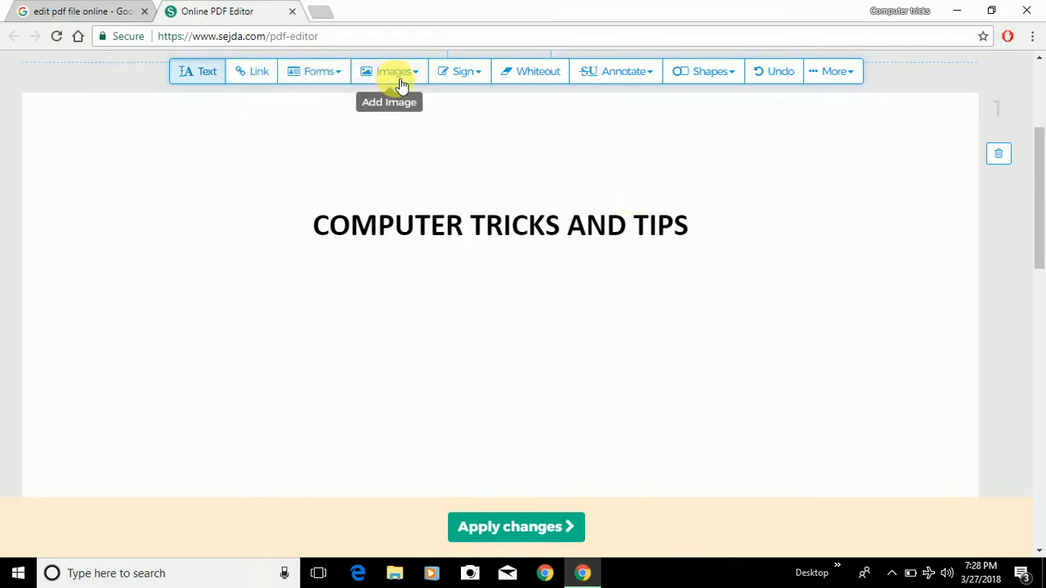
pyautogui.moveTo(459, 71)
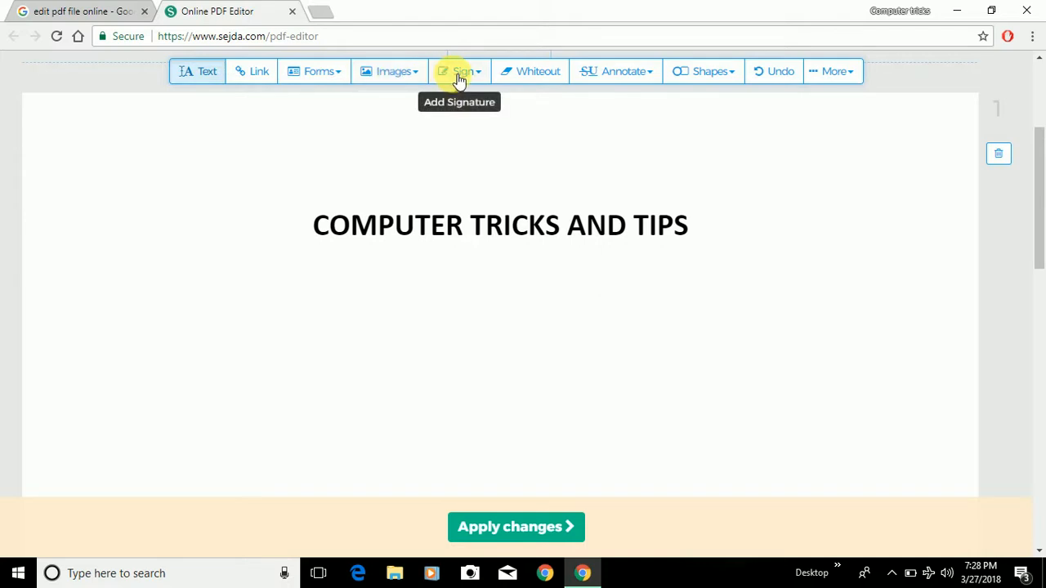
pyautogui.moveTo(666, 250)
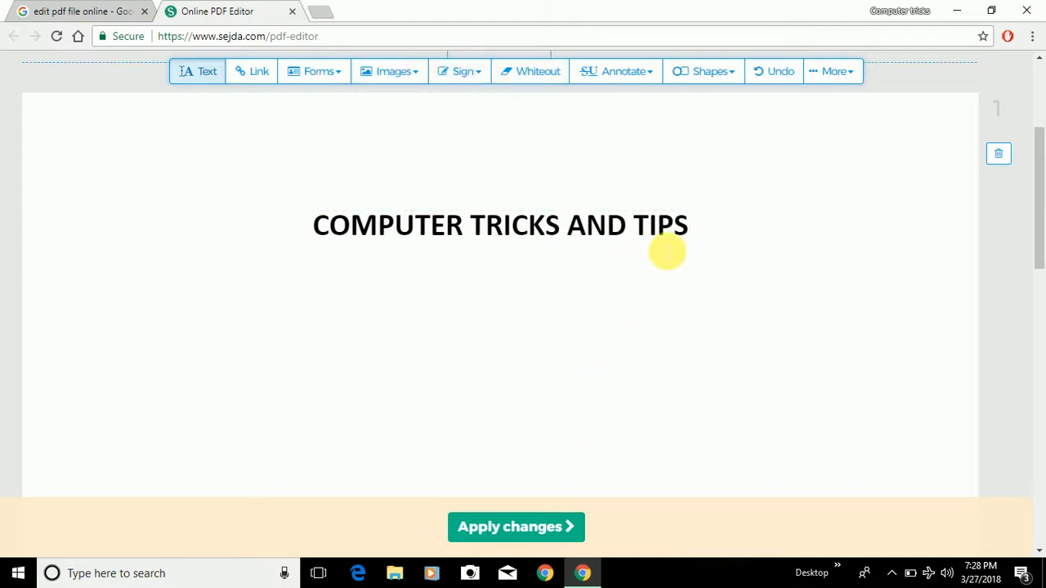
# Append '2018' to the COMPUTER TRICKS AND TIPS title text.
pyautogui.click(499, 225)
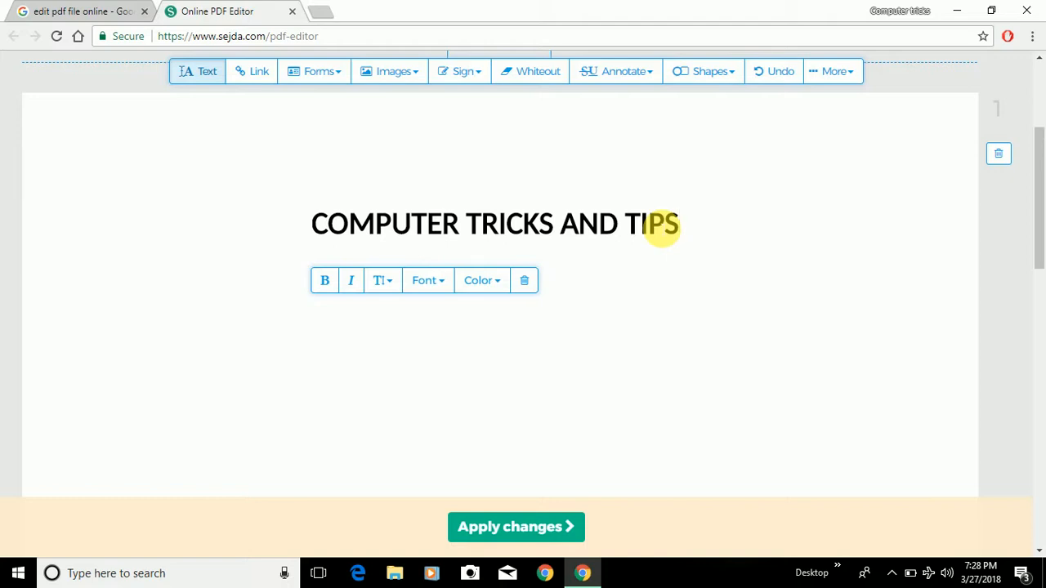
pyautogui.write('201')
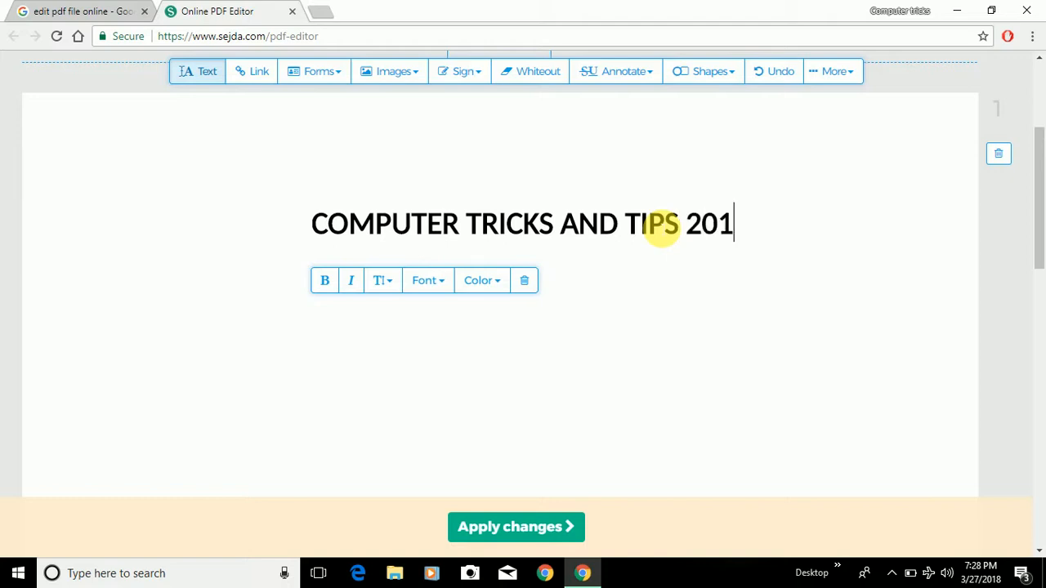
pyautogui.write('8')
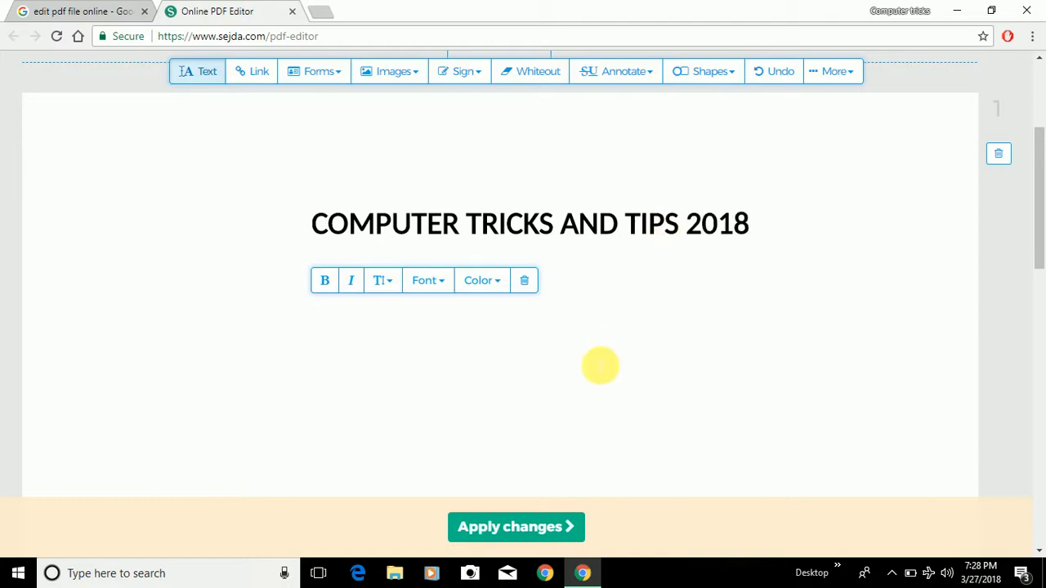
pyautogui.click(601, 366)
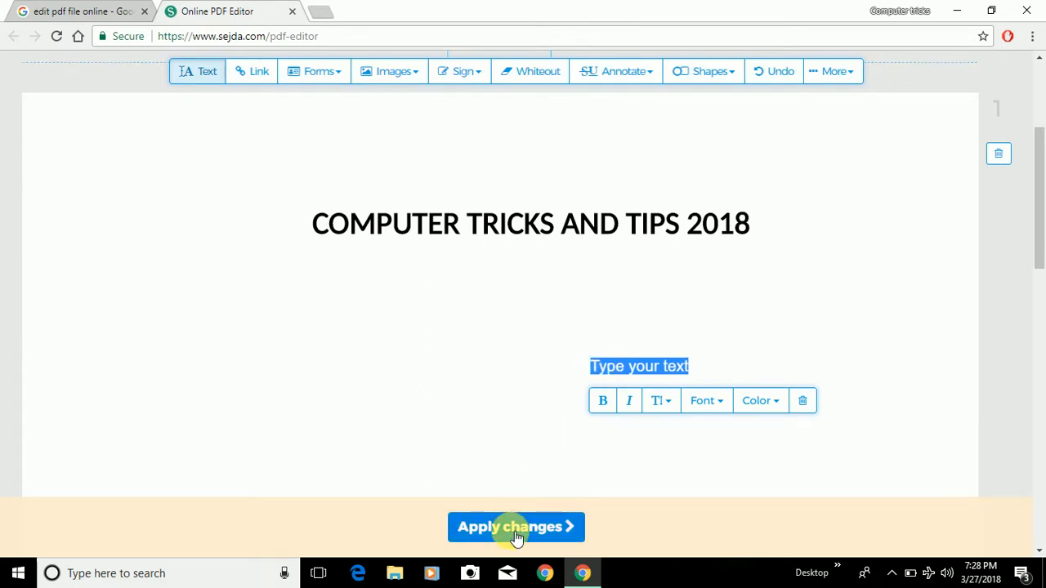
# Apply the edits and dismiss the unused text edits warning.
pyautogui.click(516, 526)
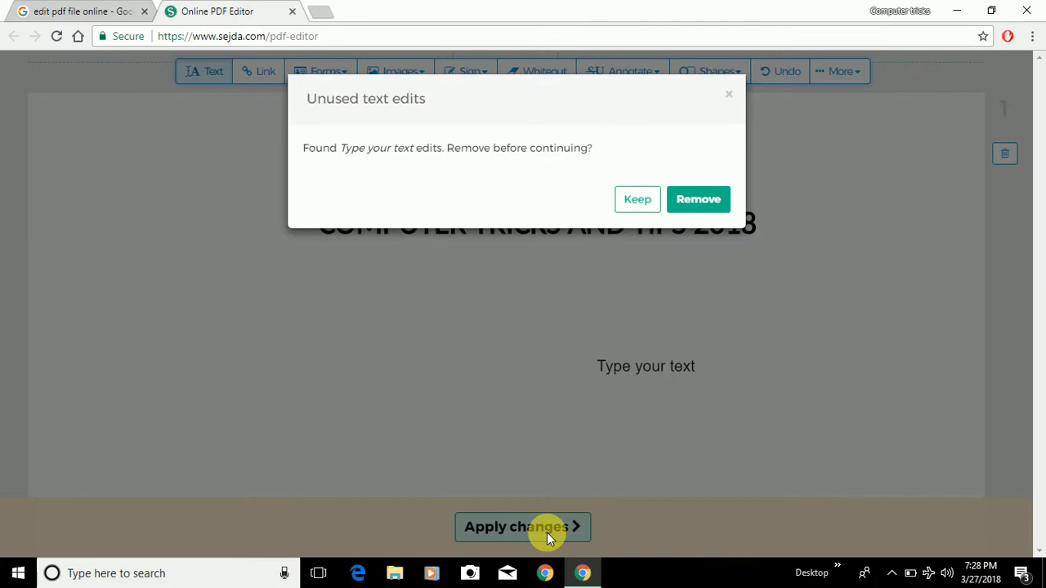
pyautogui.moveTo(394, 184)
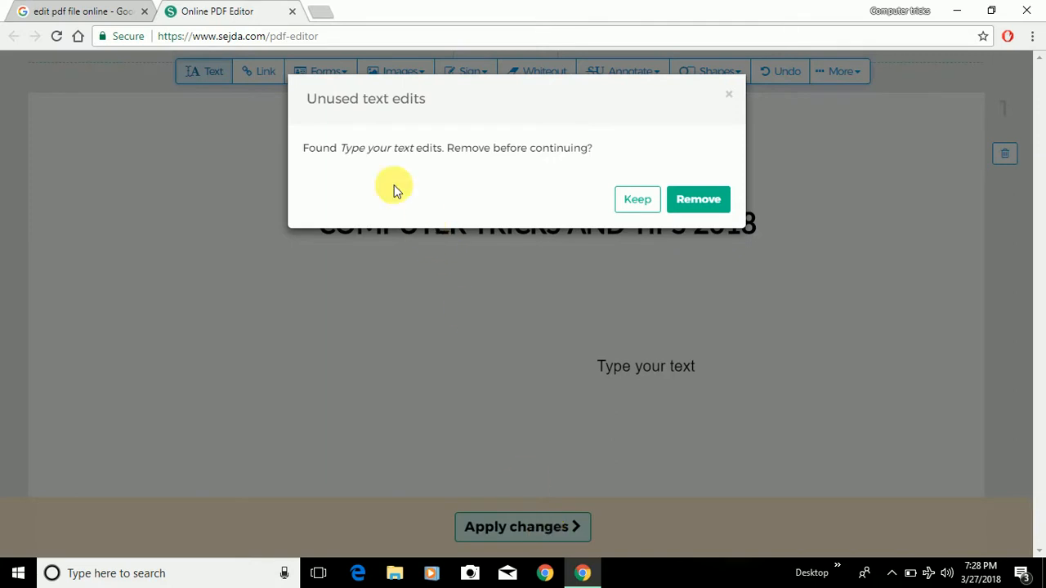
pyautogui.moveTo(417, 156)
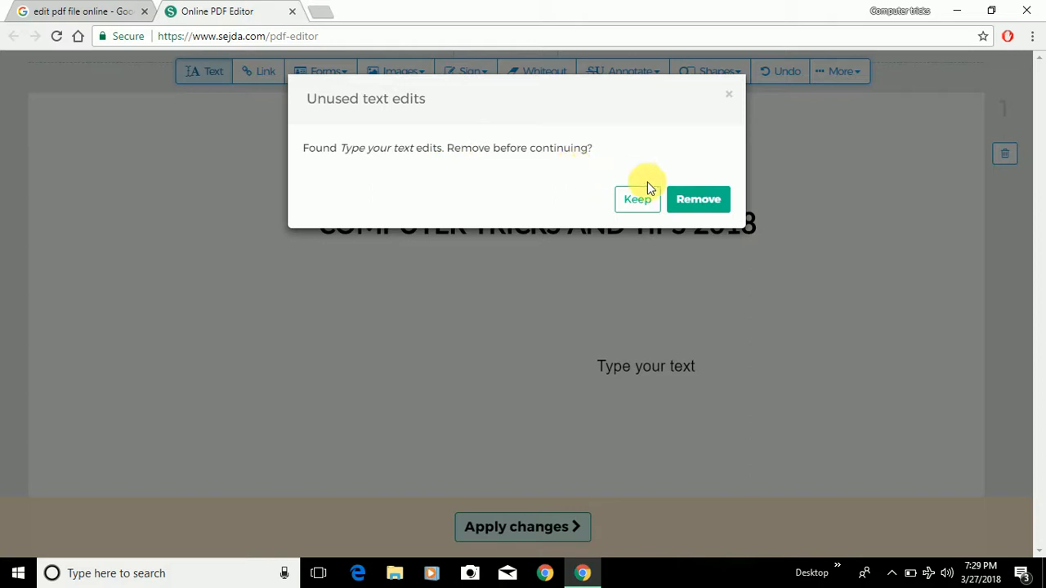
pyautogui.click(698, 199)
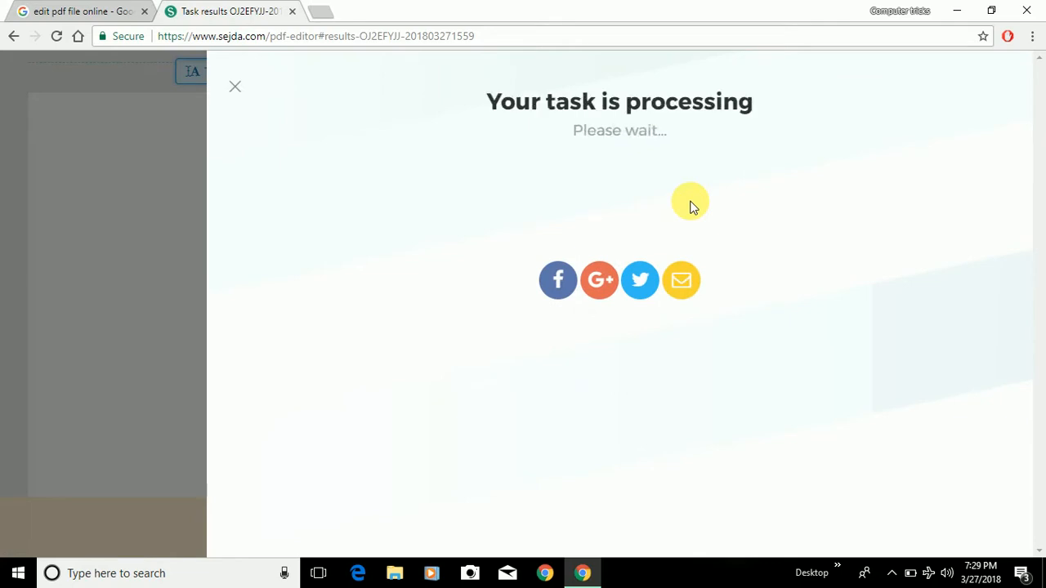
pyautogui.moveTo(539, 121)
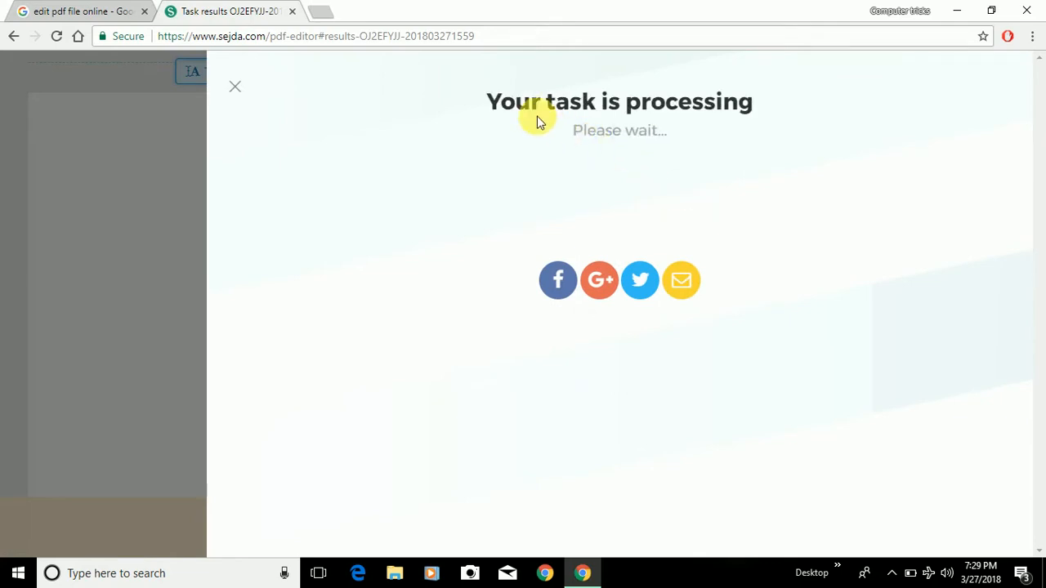
pyautogui.moveTo(706, 131)
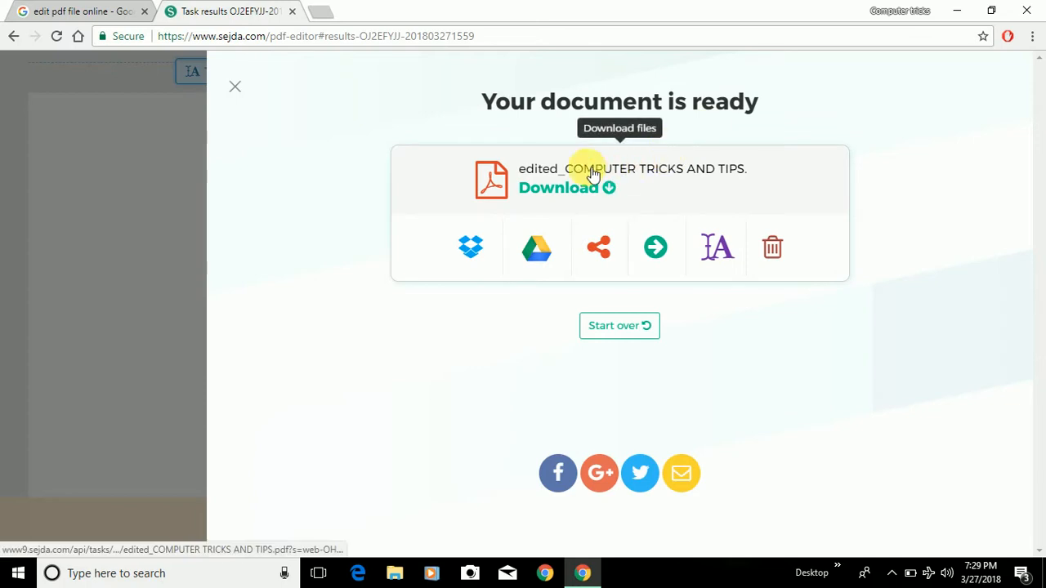
pyautogui.moveTo(580, 176)
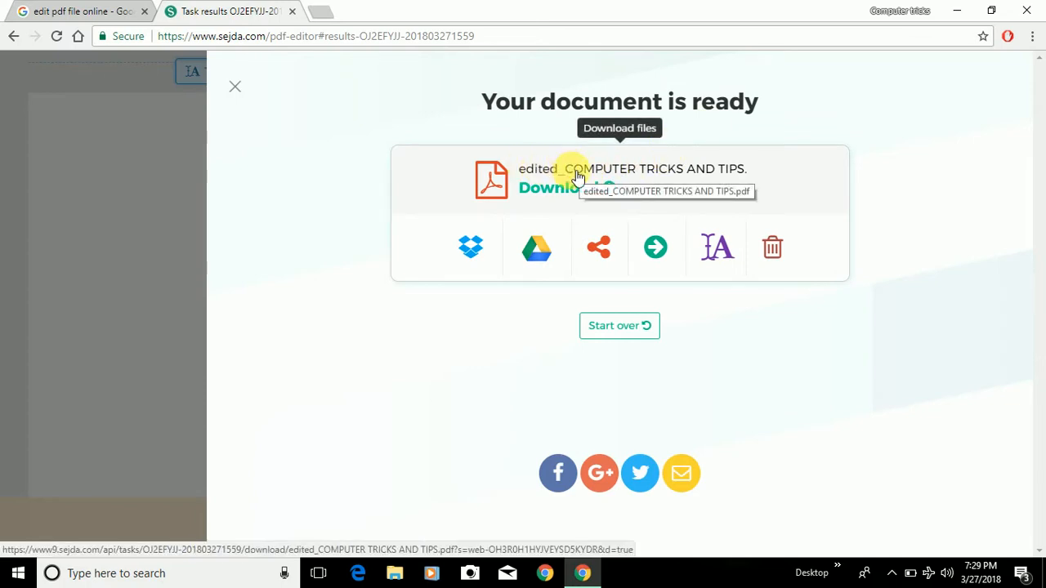
pyautogui.moveTo(670, 180)
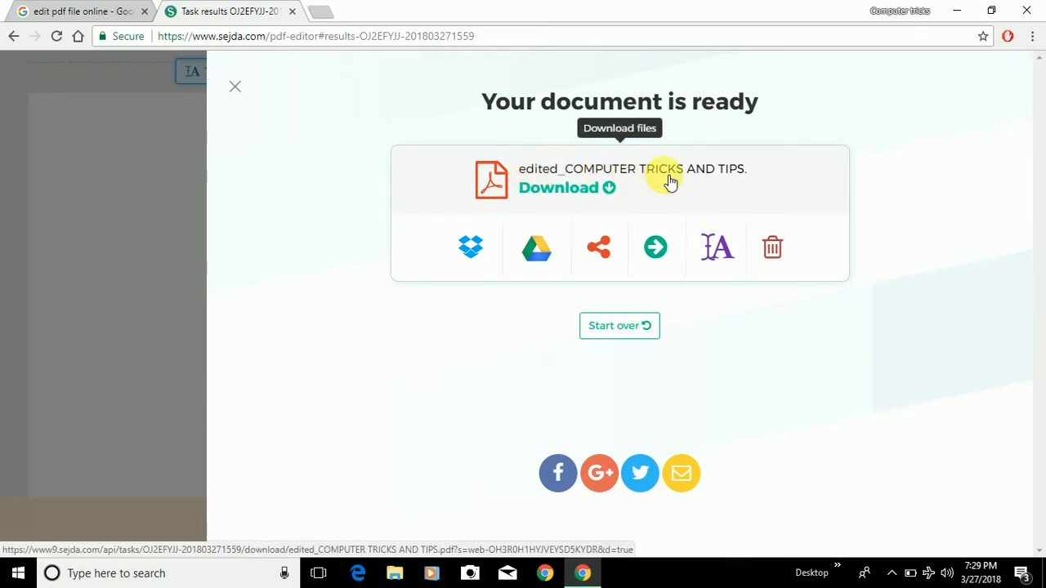
pyautogui.moveTo(567, 195)
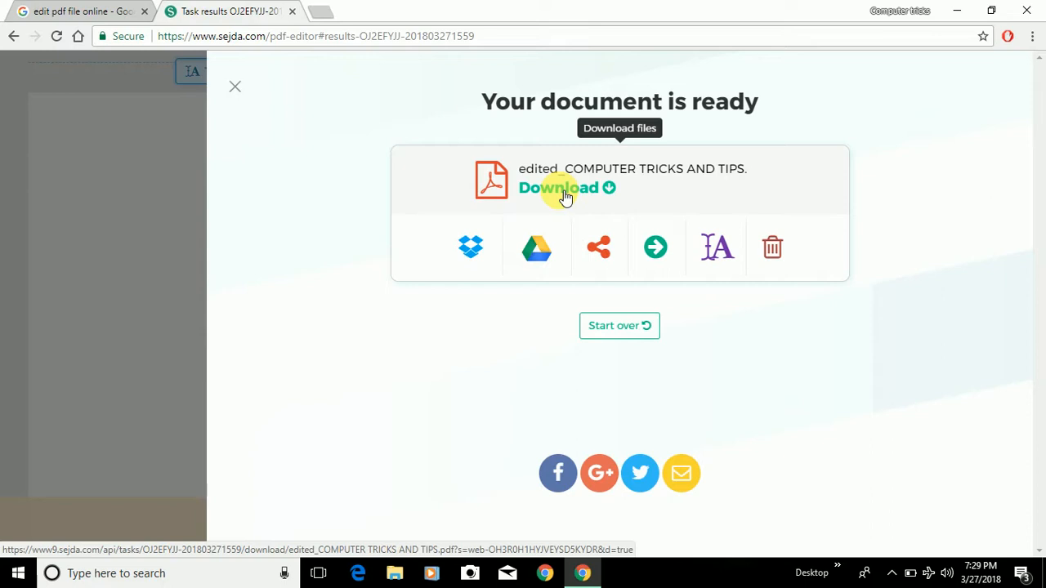
pyautogui.moveTo(470, 248)
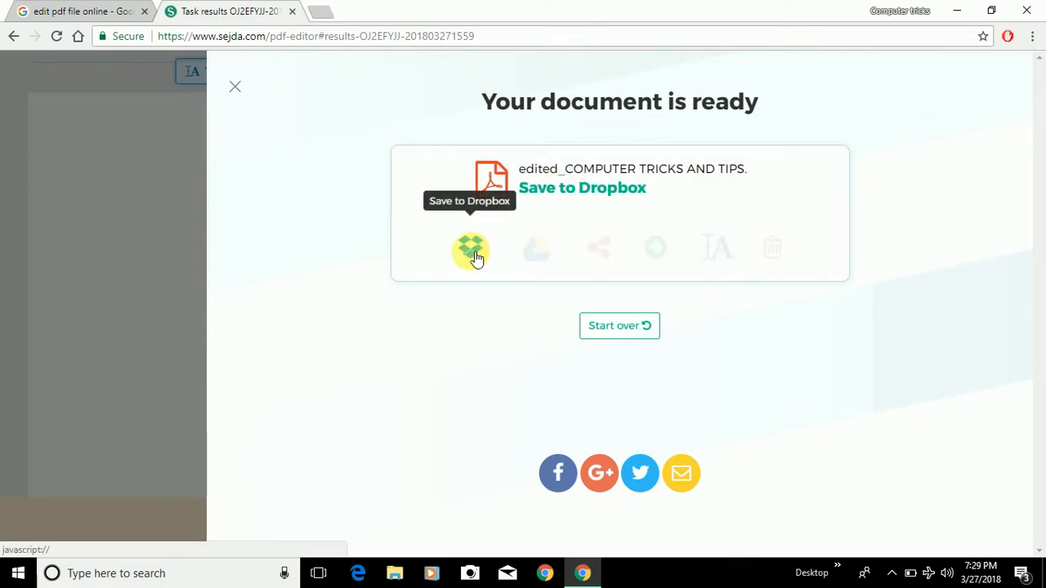
# Check the Dropbox and sharing options for the ready document.
pyautogui.click(535, 248)
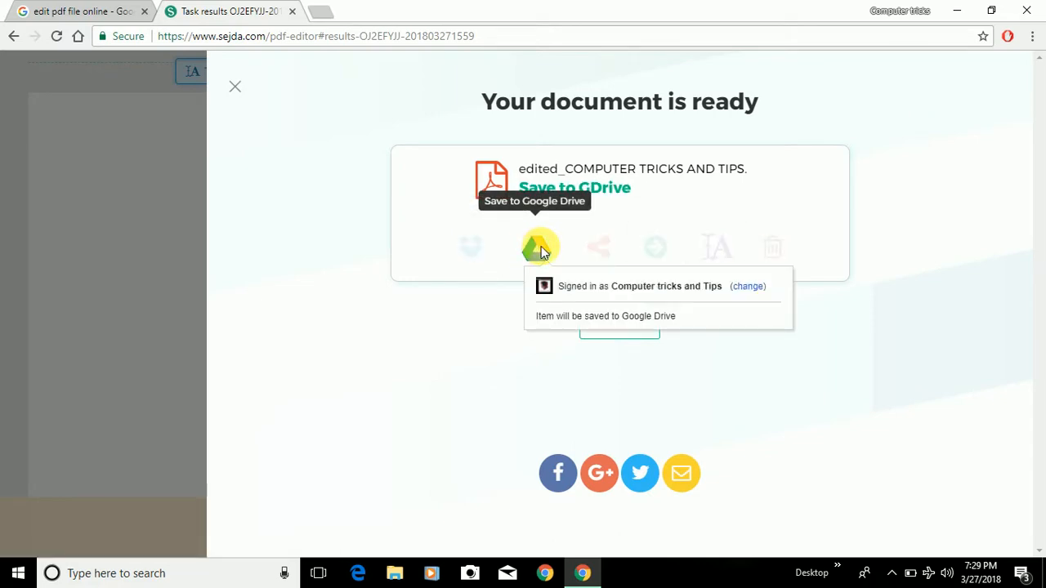
pyautogui.click(597, 247)
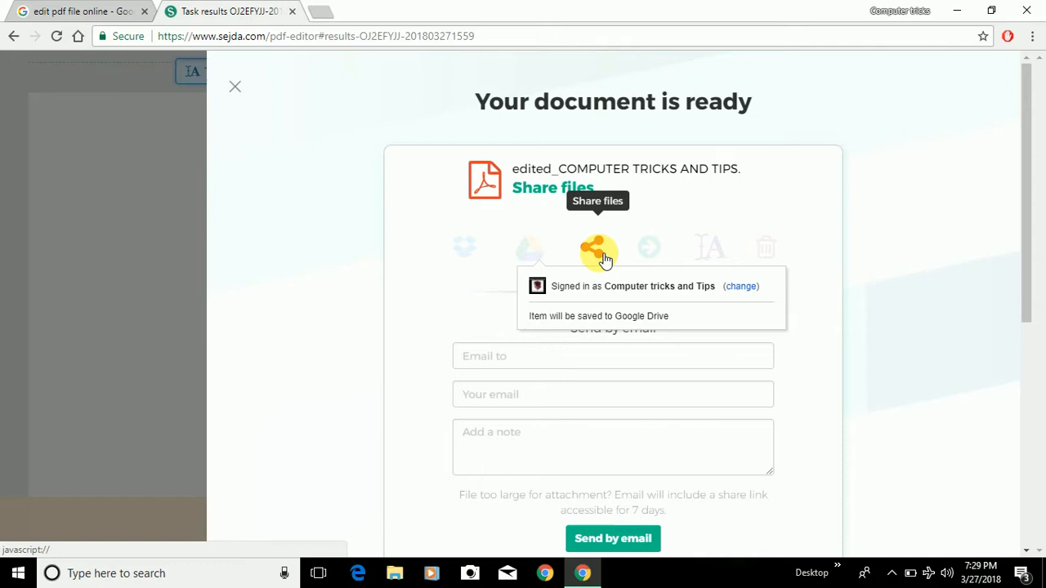
pyautogui.moveTo(649, 248)
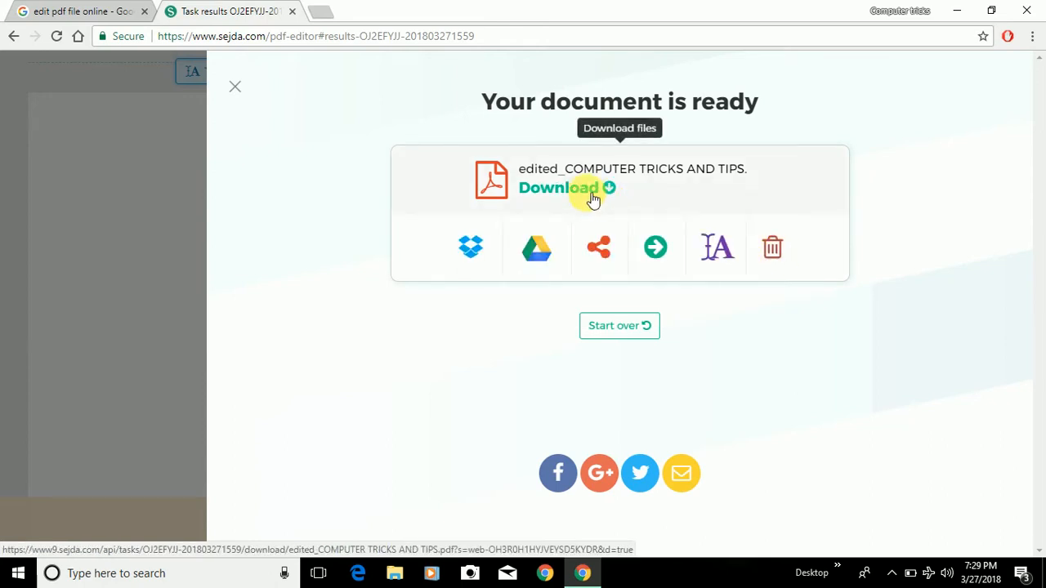
# Download the edited PDF and open edited_COMPUTER TRICKS AND TIPS from the desktop.
pyautogui.click(558, 188)
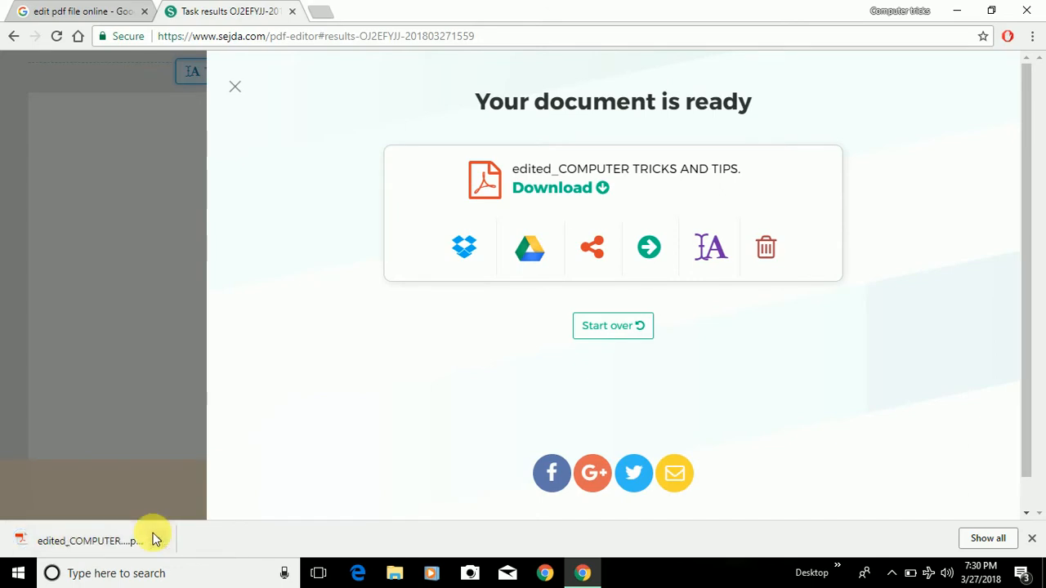
pyautogui.moveTo(960, 8)
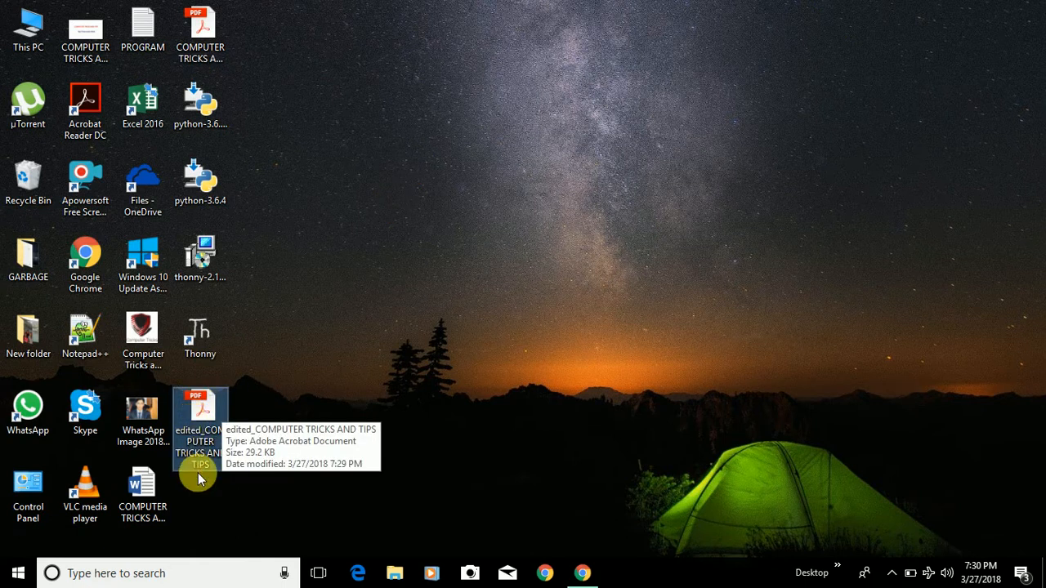
pyautogui.moveTo(202, 442)
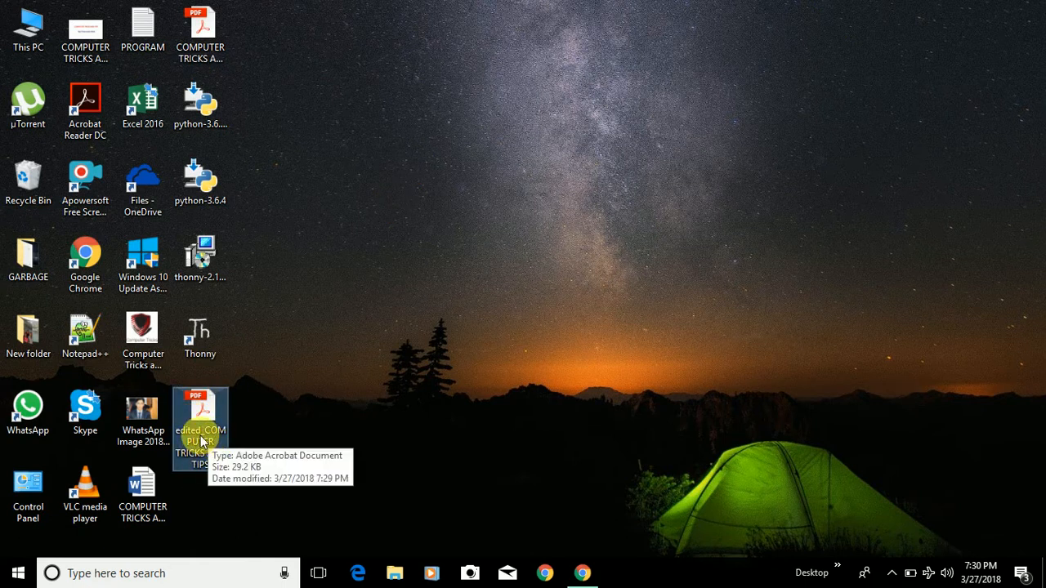
pyautogui.doubleClick(200, 417)
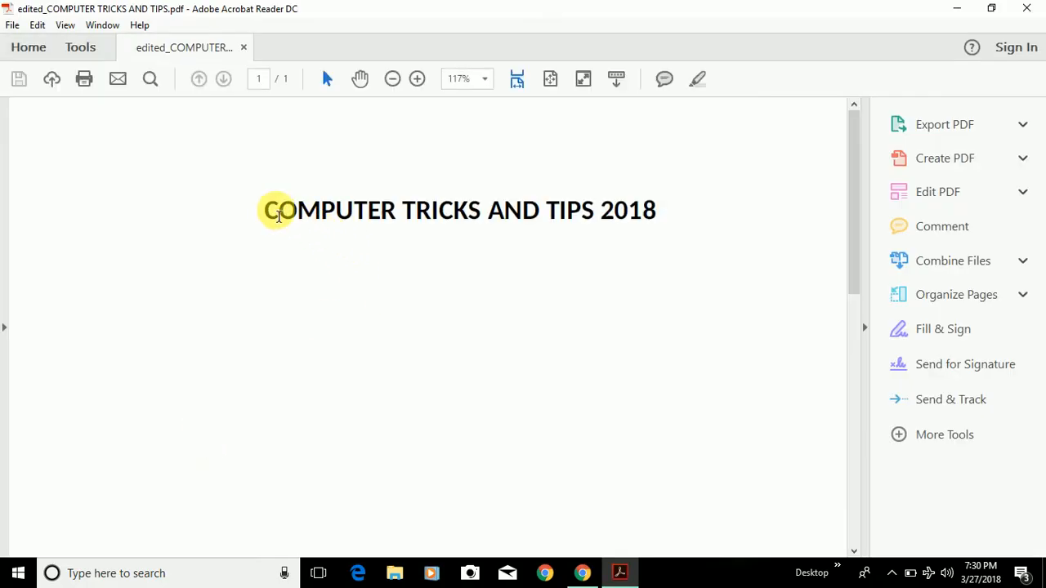
# Select the title to confirm it reads 'COMPUTER TRICKS AND TIPS 2018'.
pyautogui.moveTo(270, 210); pyautogui.dragTo(654, 210)
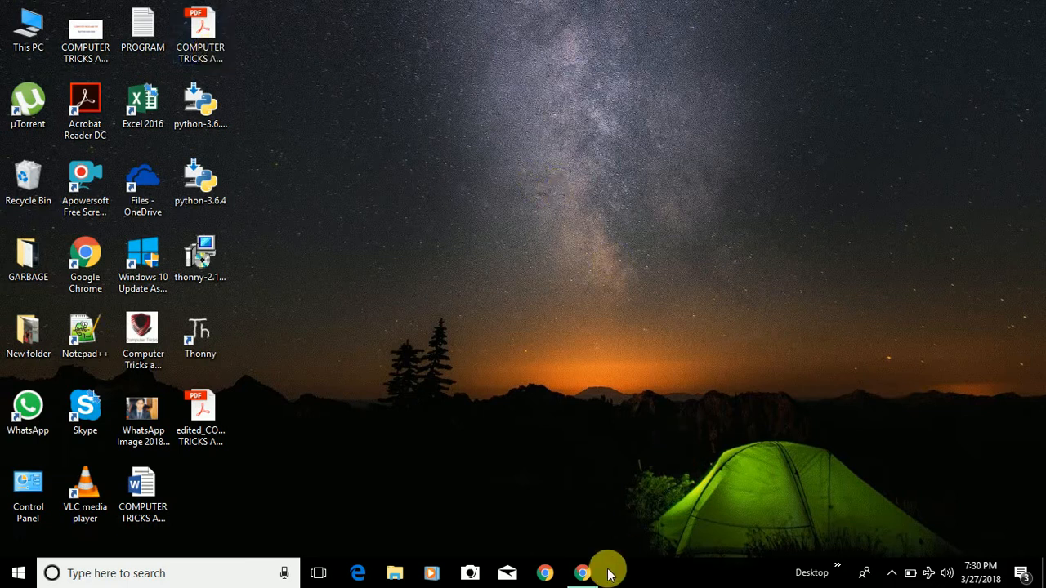
# Dismiss Sejda's finished-document view and switch to the Google results tab.
pyautogui.click(582, 573)
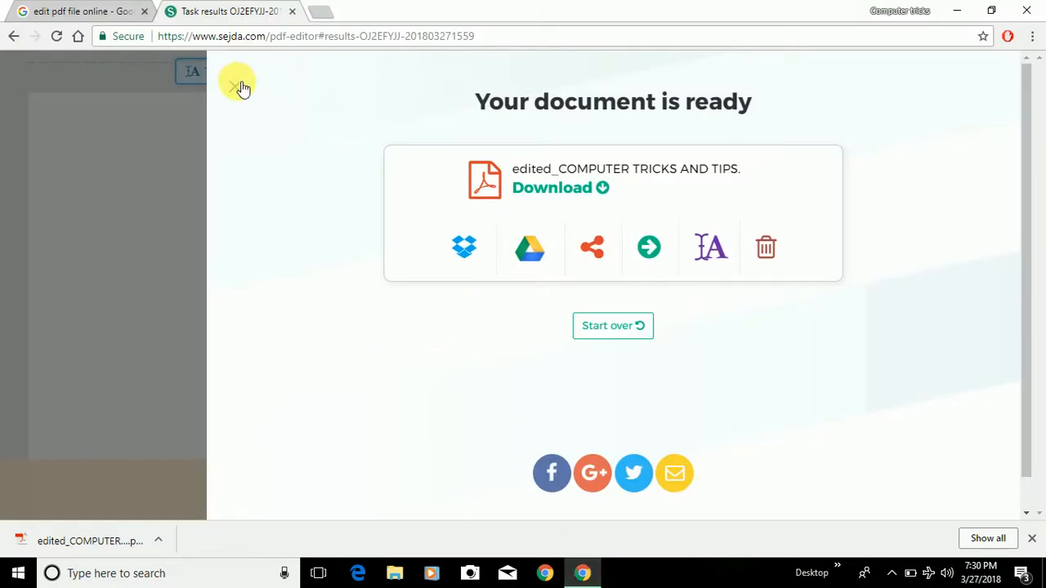
pyautogui.click(613, 325)
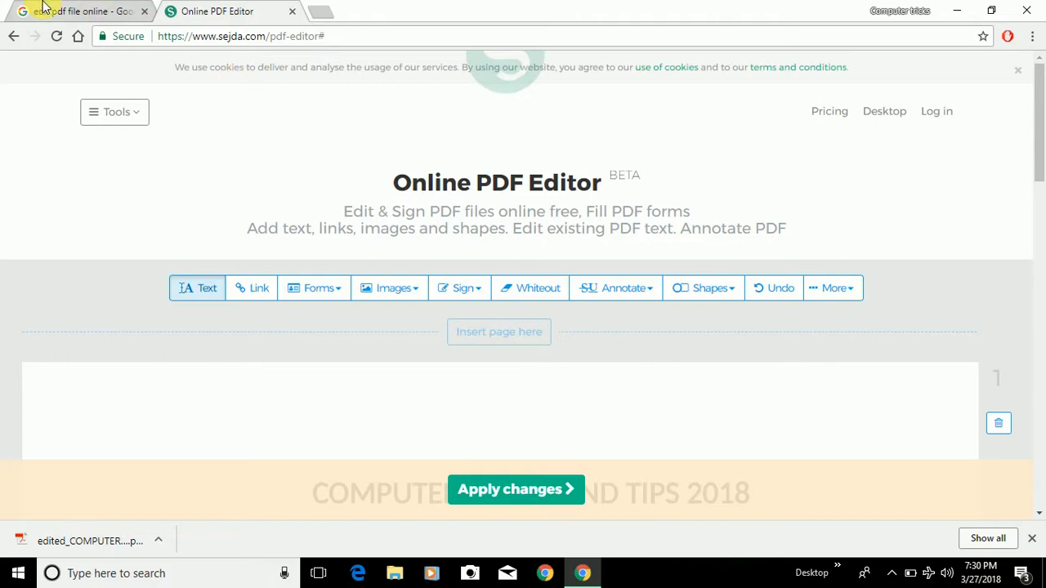
pyautogui.click(78, 10)
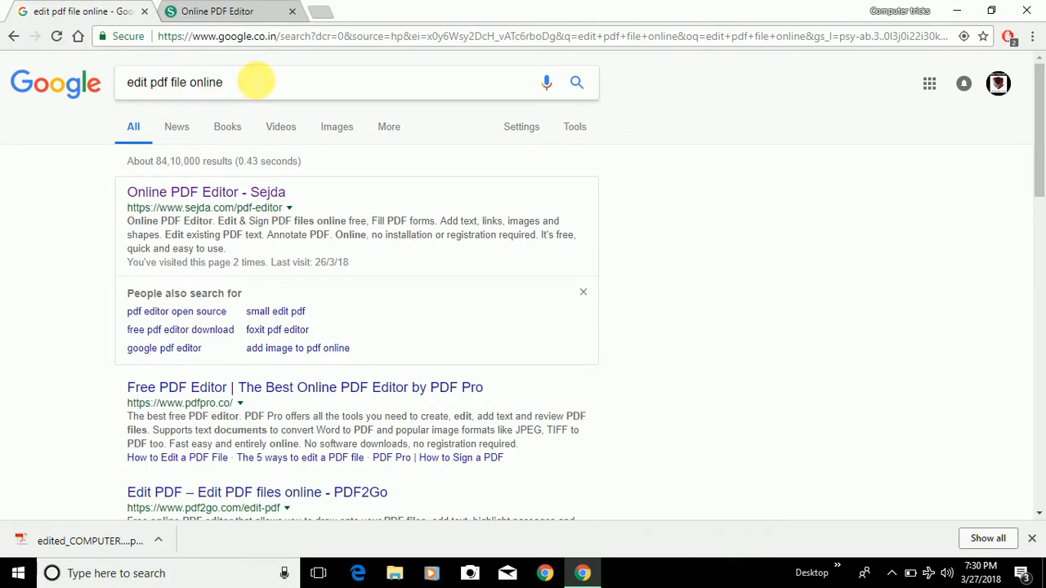